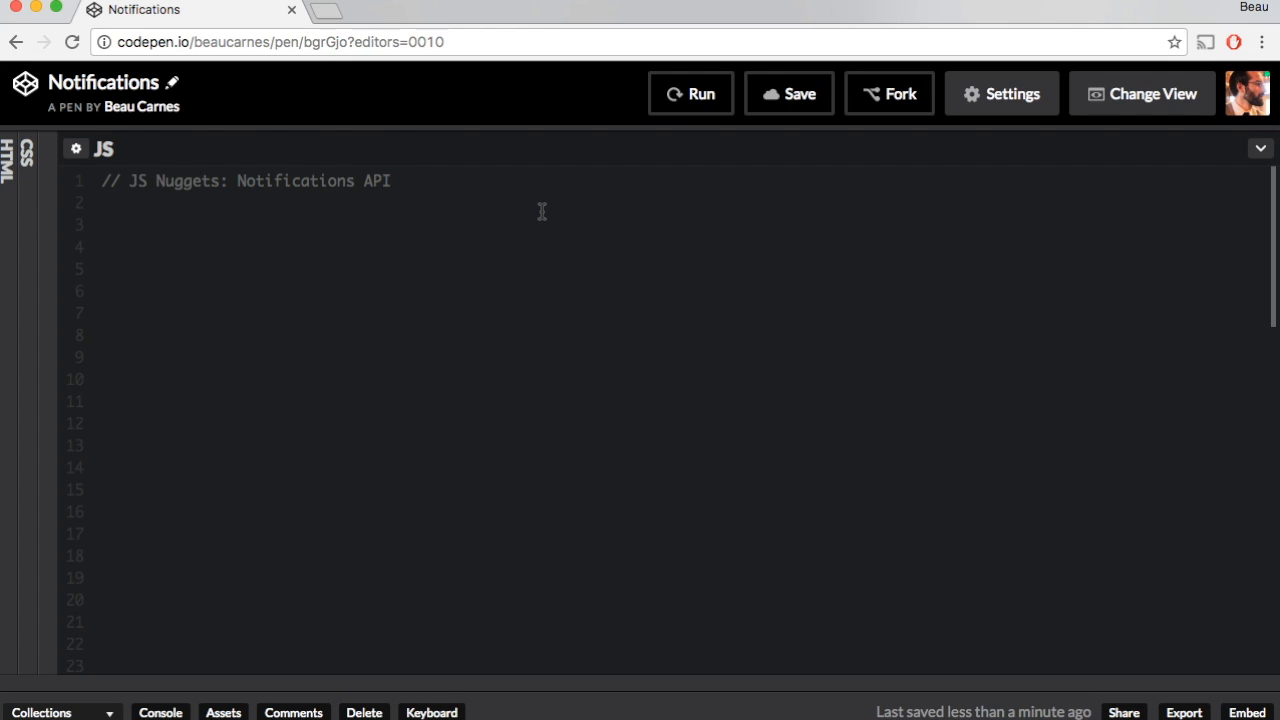
Add Notification.requestPermission(); to the JS, run the pen, and allow notifications
left_click(103, 202)
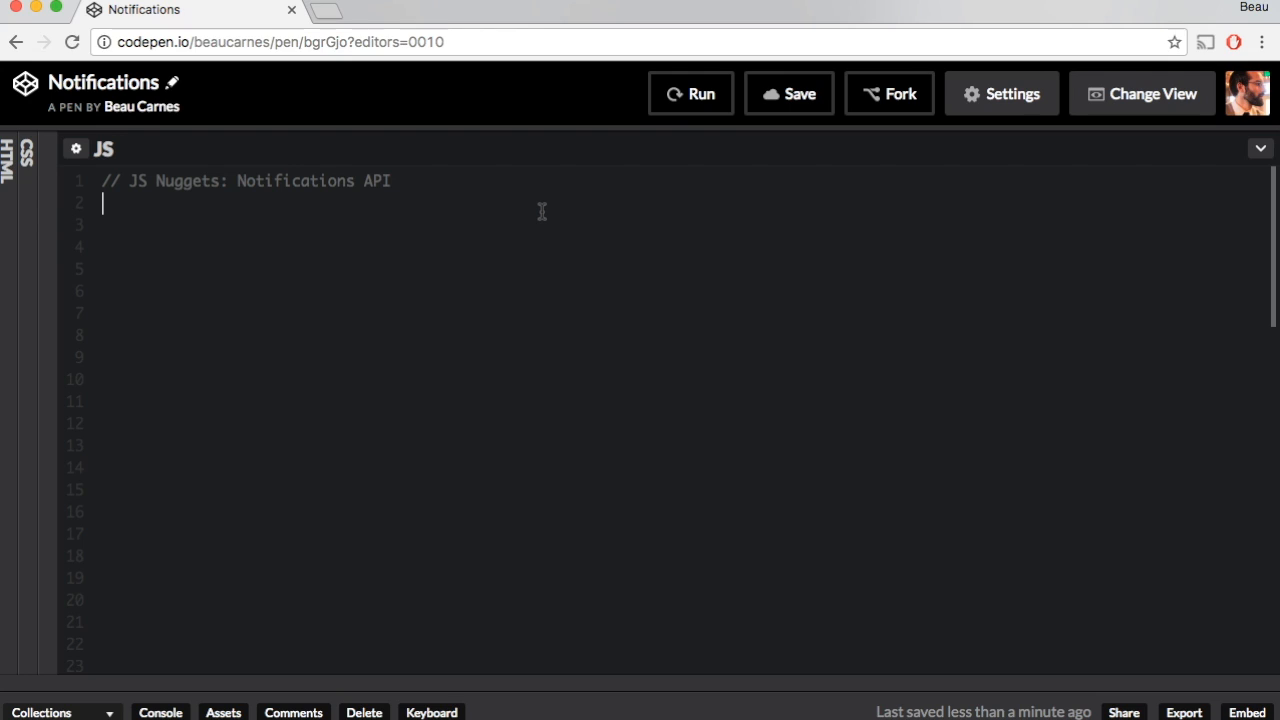
type("Notification")
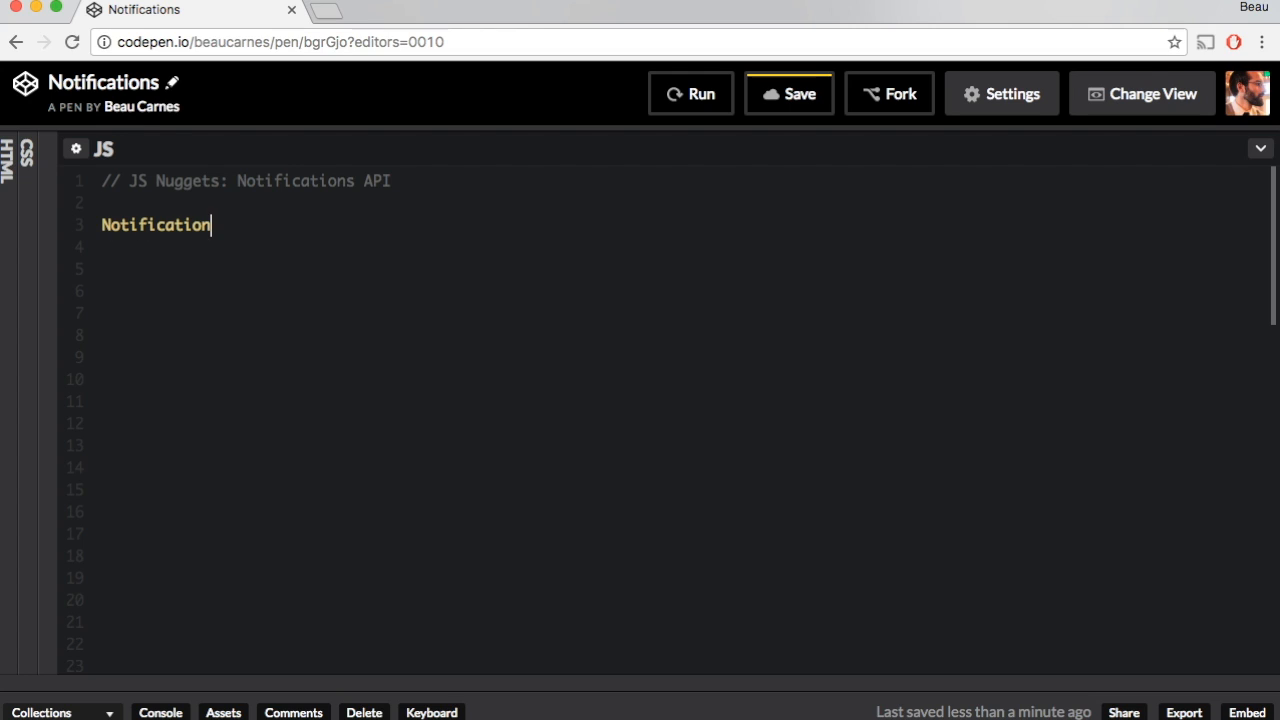
type(".requestPermission();")
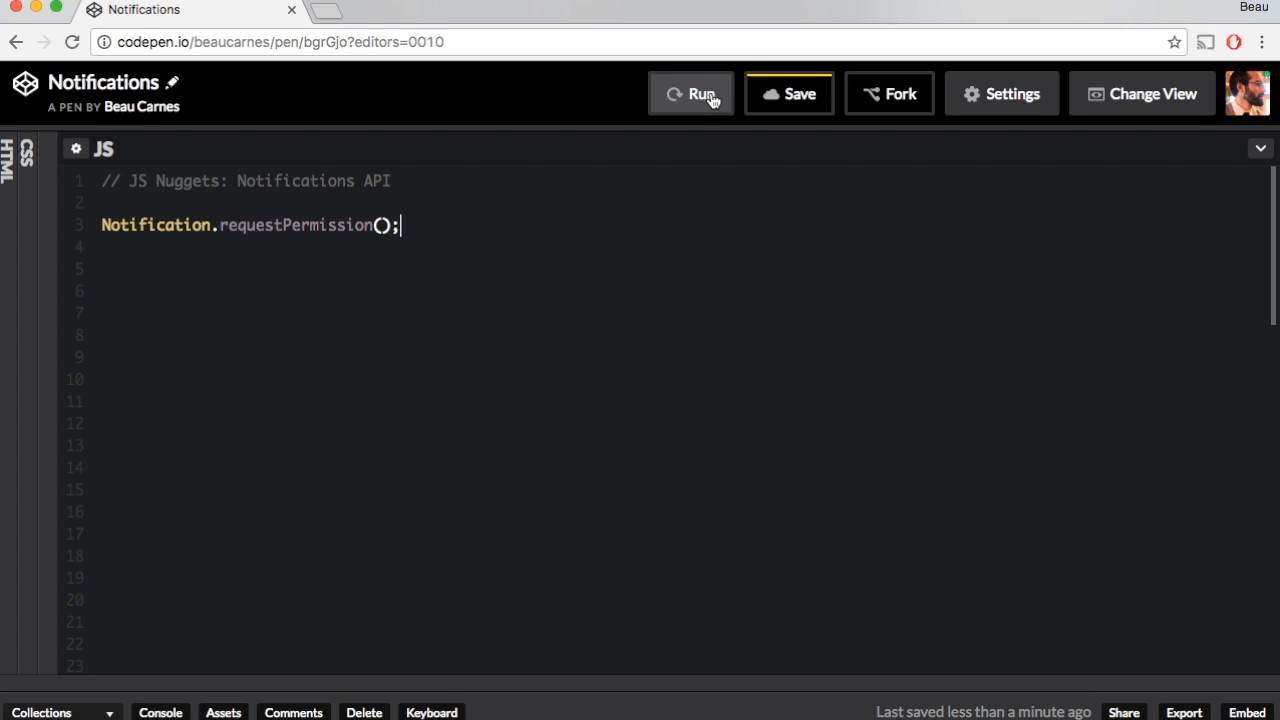
left_click(691, 93)
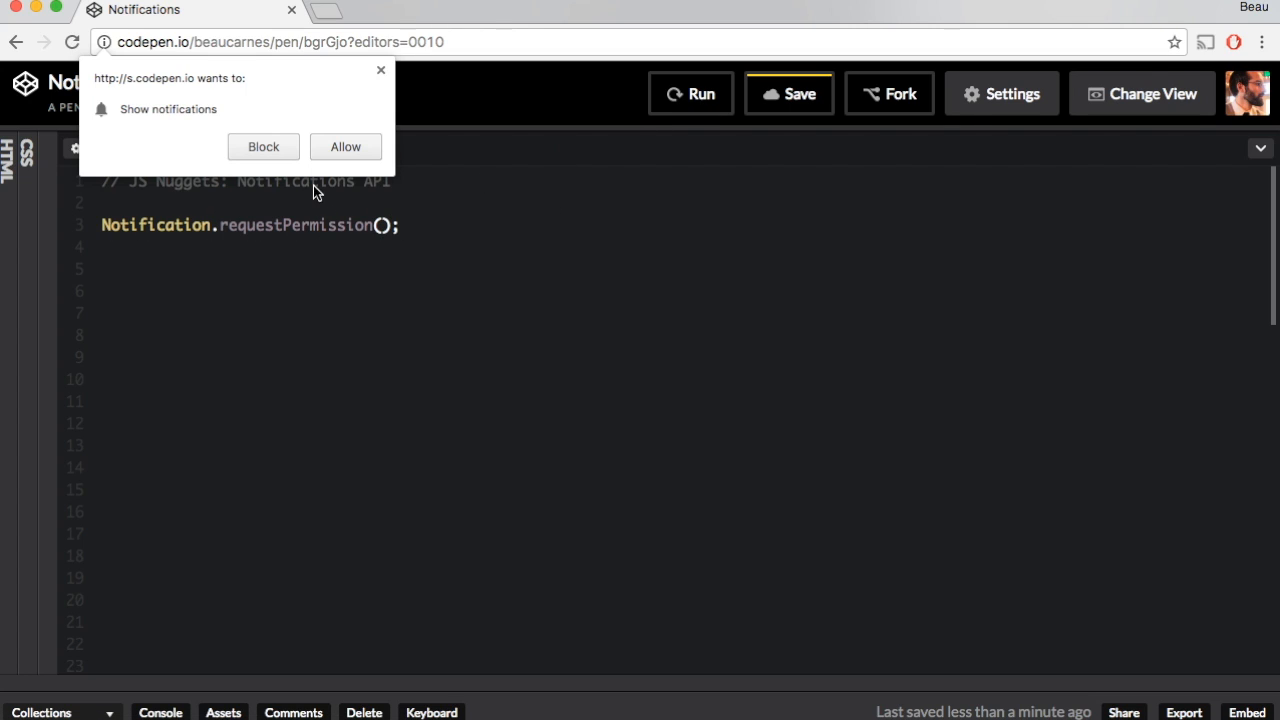
left_click(263, 146)
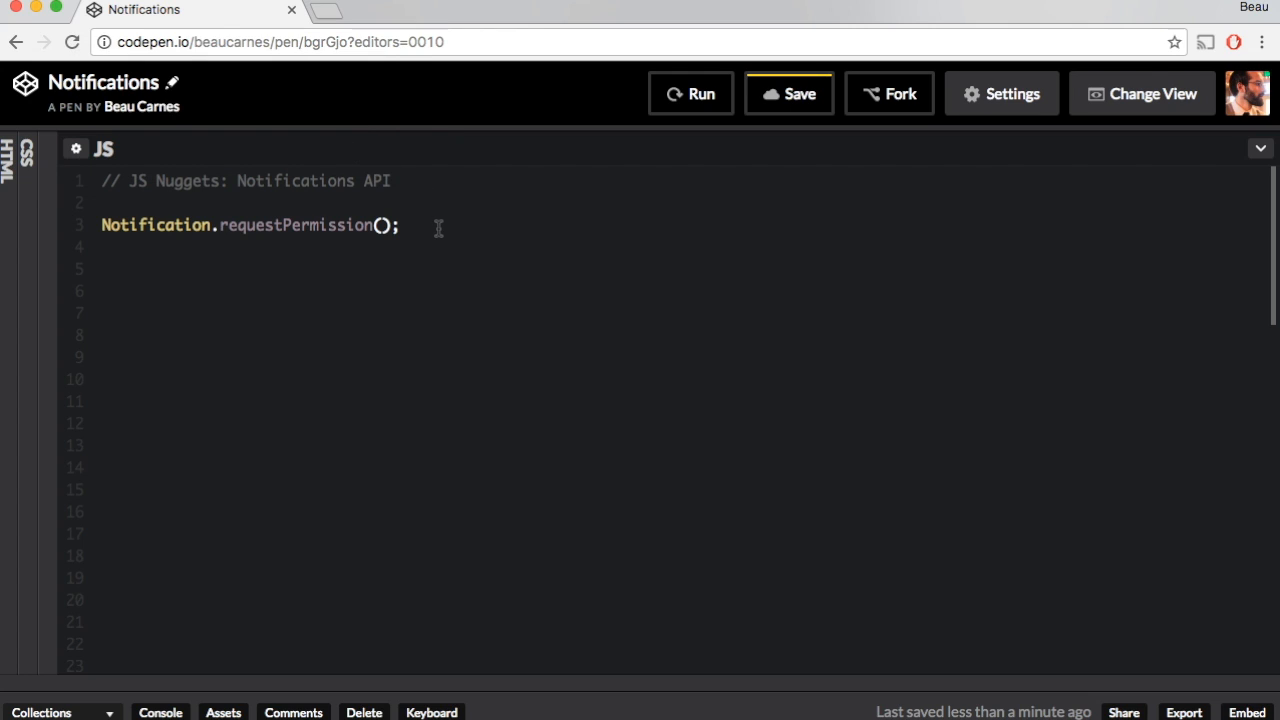
Chain .then(function(result){ alert(result); }) onto the permission request
left_click(381, 224)
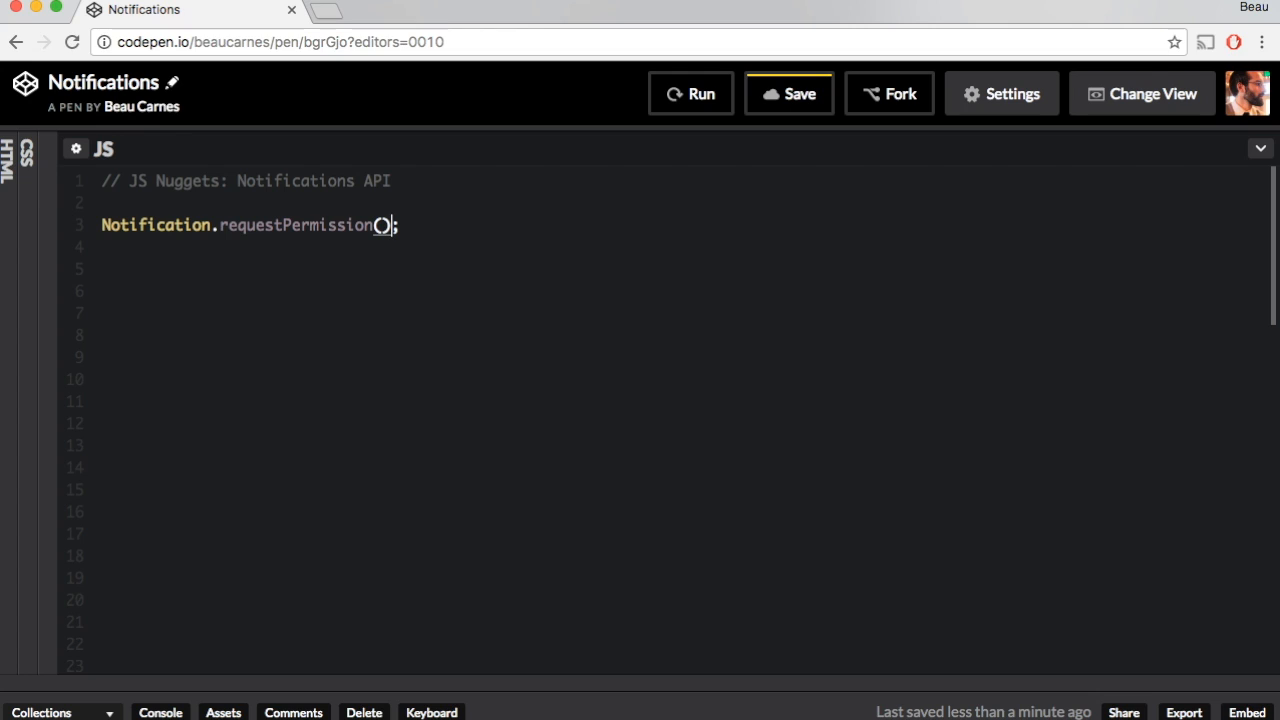
type(".then(function(result) {")
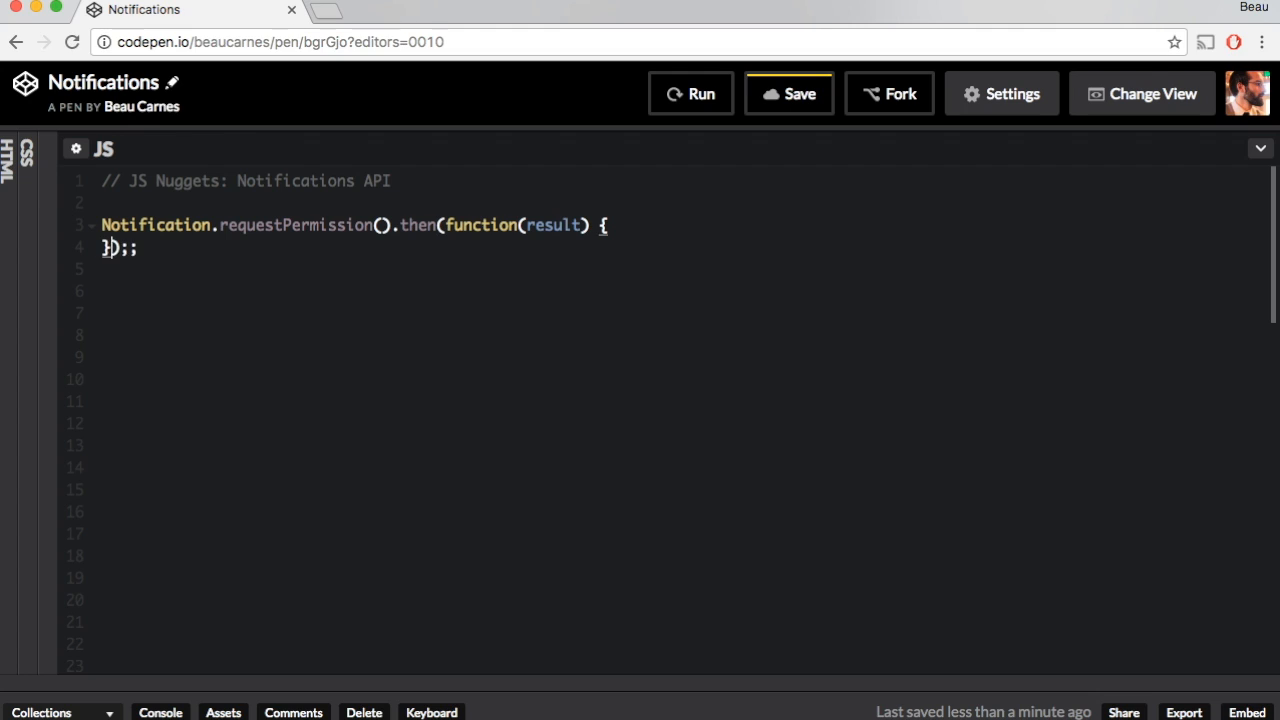
type("alert(result)")
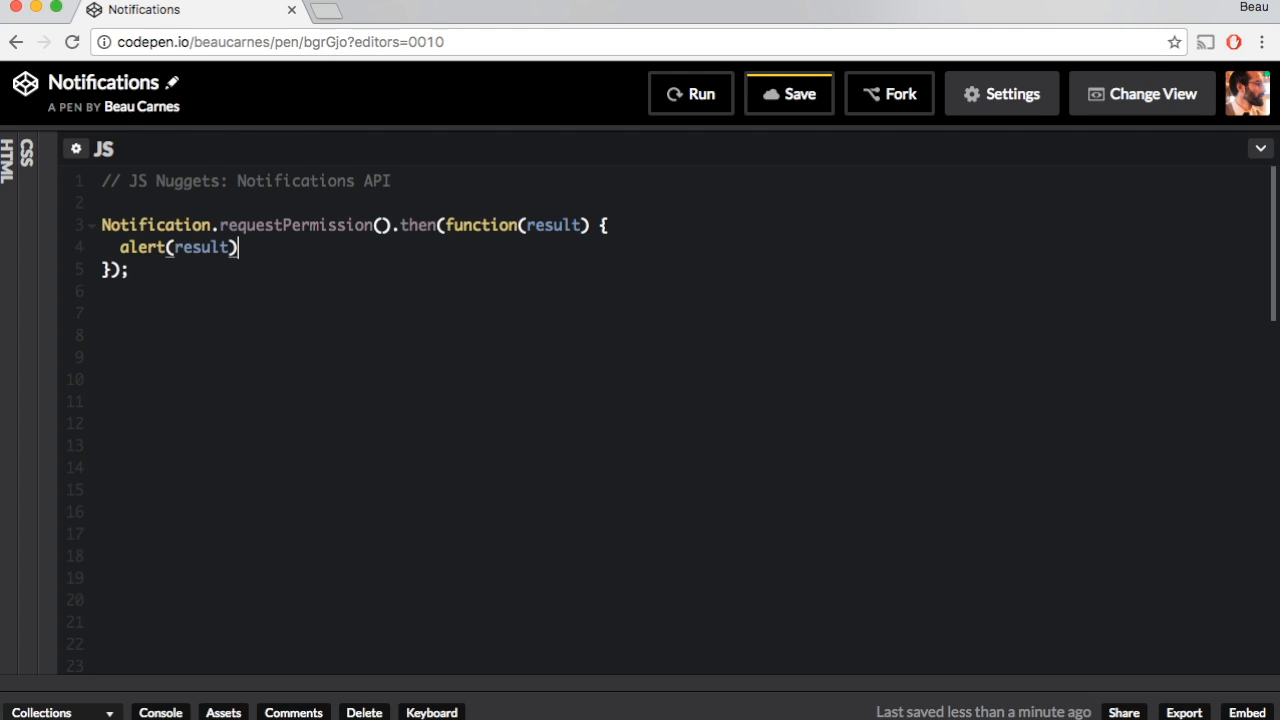
Run the pen, confirm the alert reads 'granted', and dismiss it
left_click(690, 93)
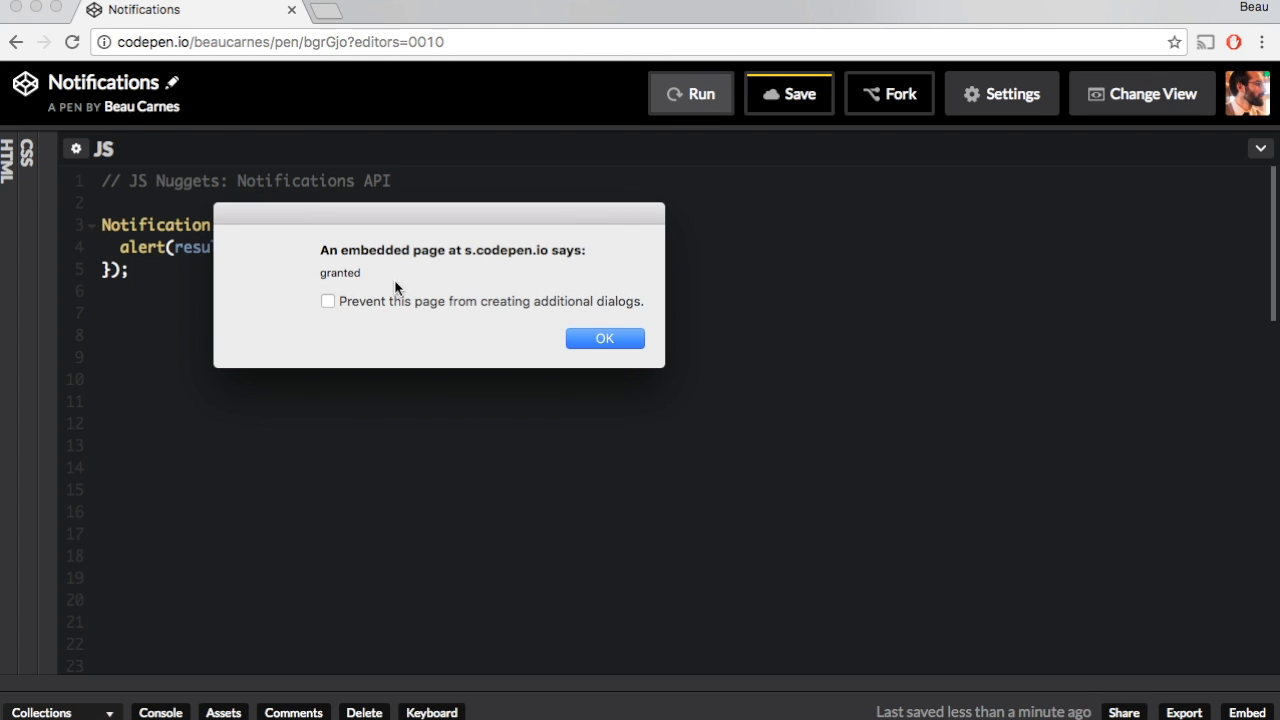
double_click(340, 272)
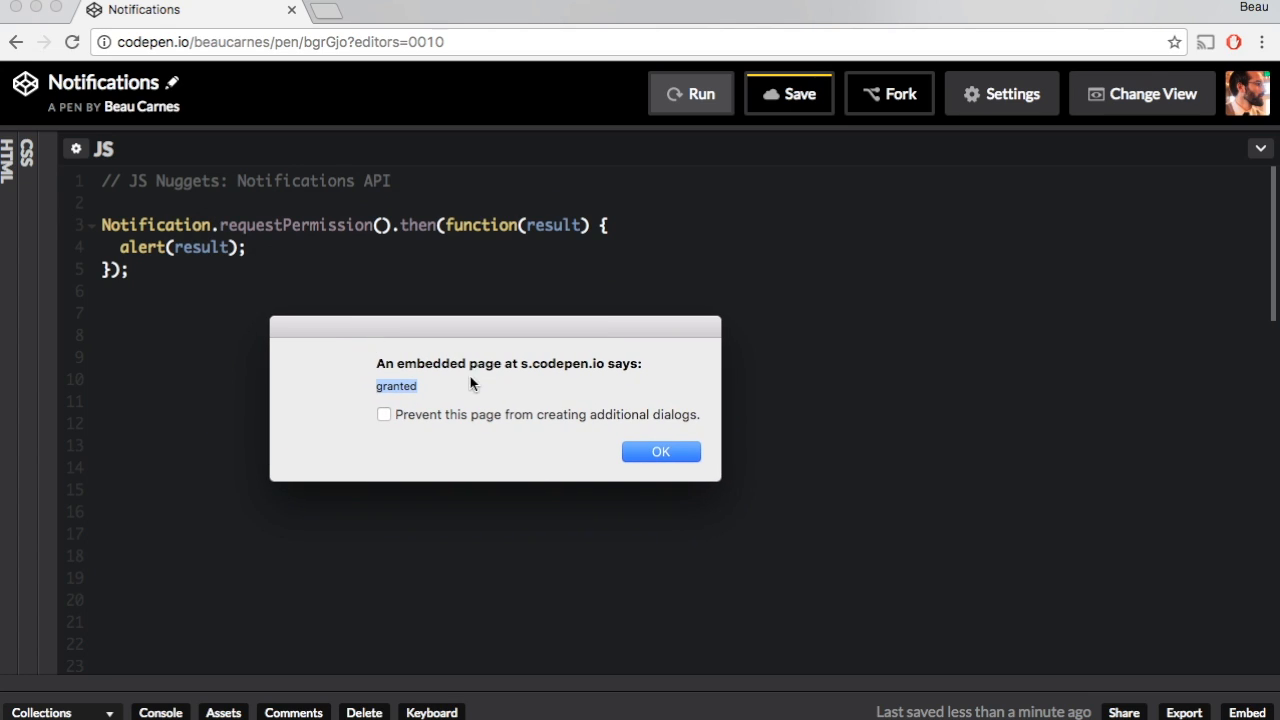
mouse_move(660, 452)
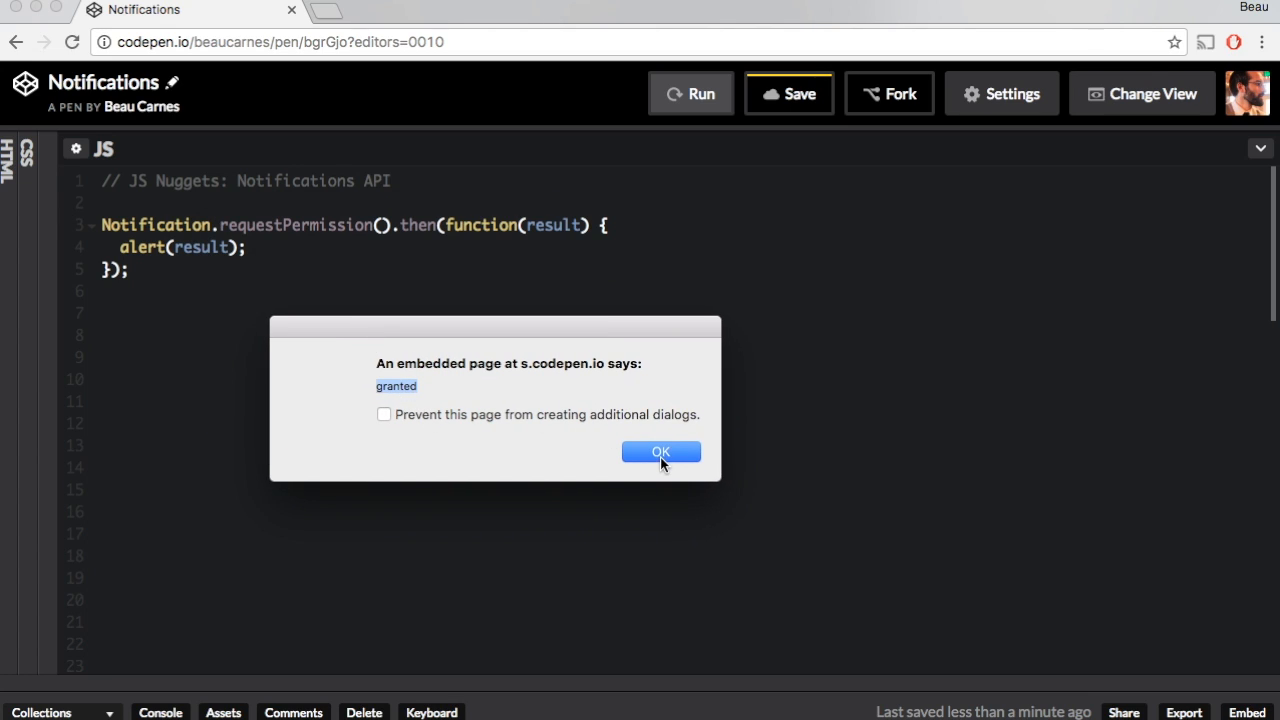
left_click(661, 451)
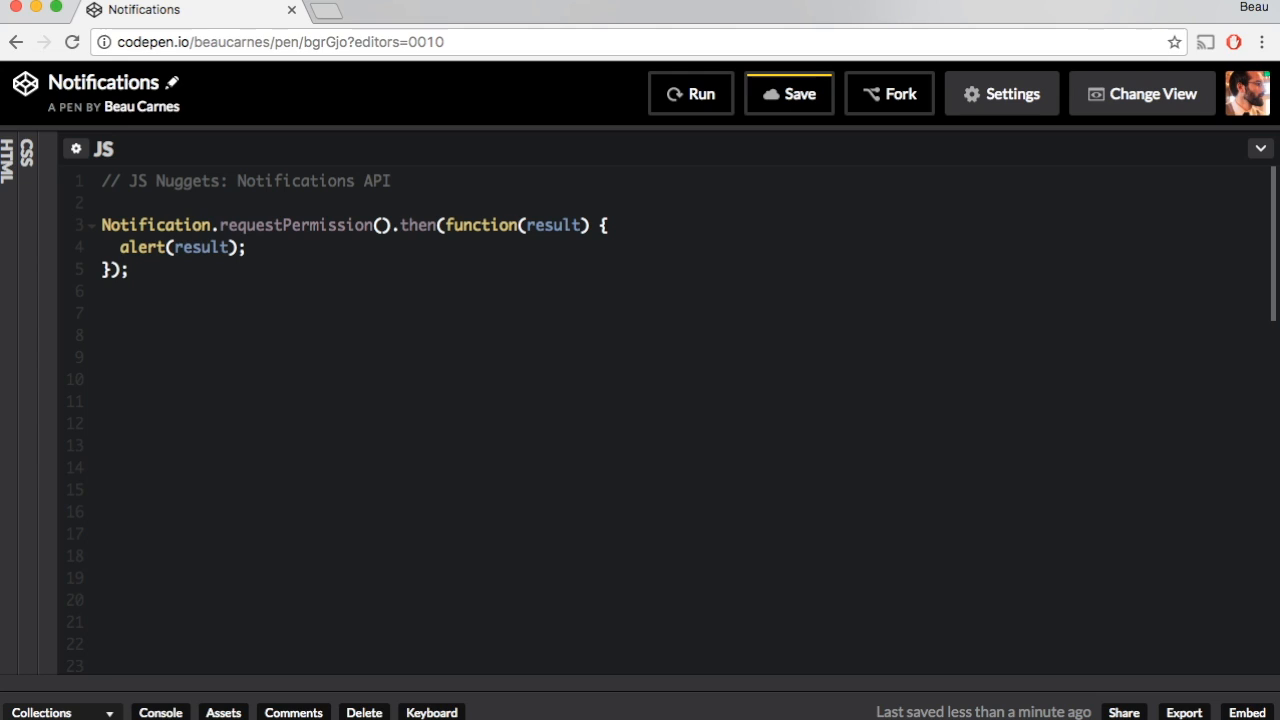
Add new Notification("Subscribe to JS Nuggets") and run the pen to display it
type("new Notification")
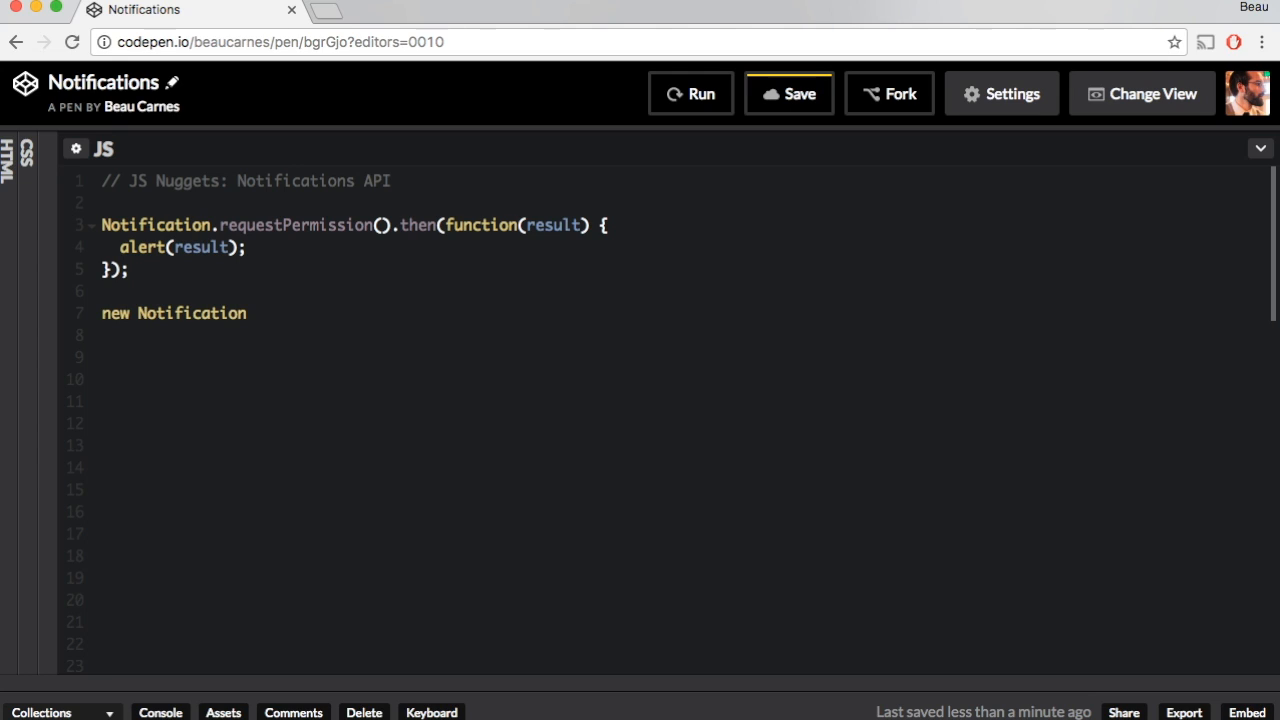
type("(\"Subscribe to JS Nuggets\");")
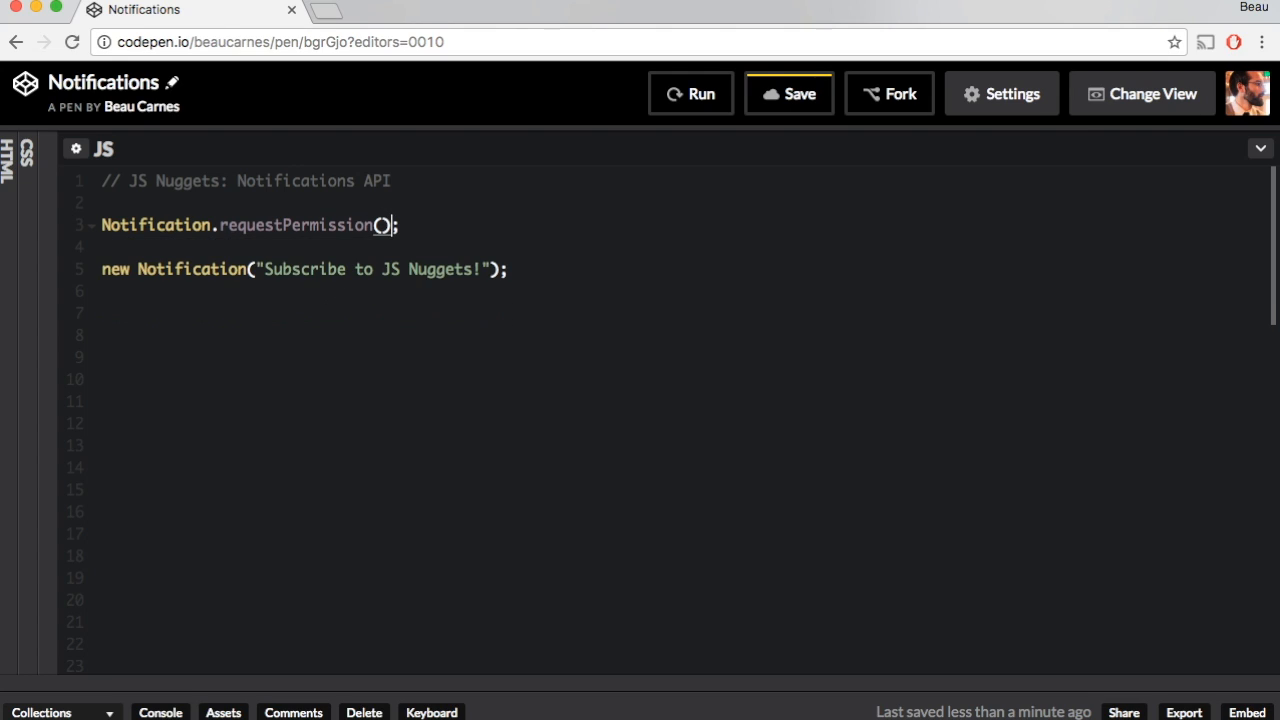
left_click(690, 93)
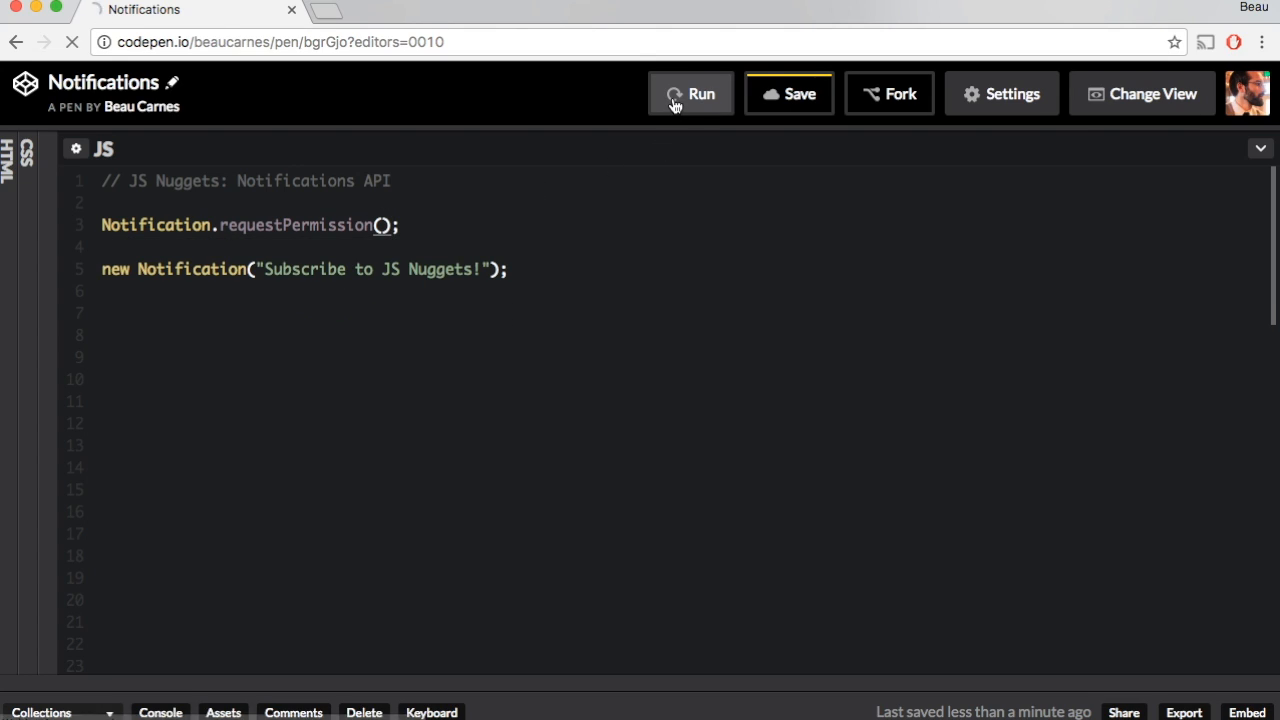
left_click(690, 93)
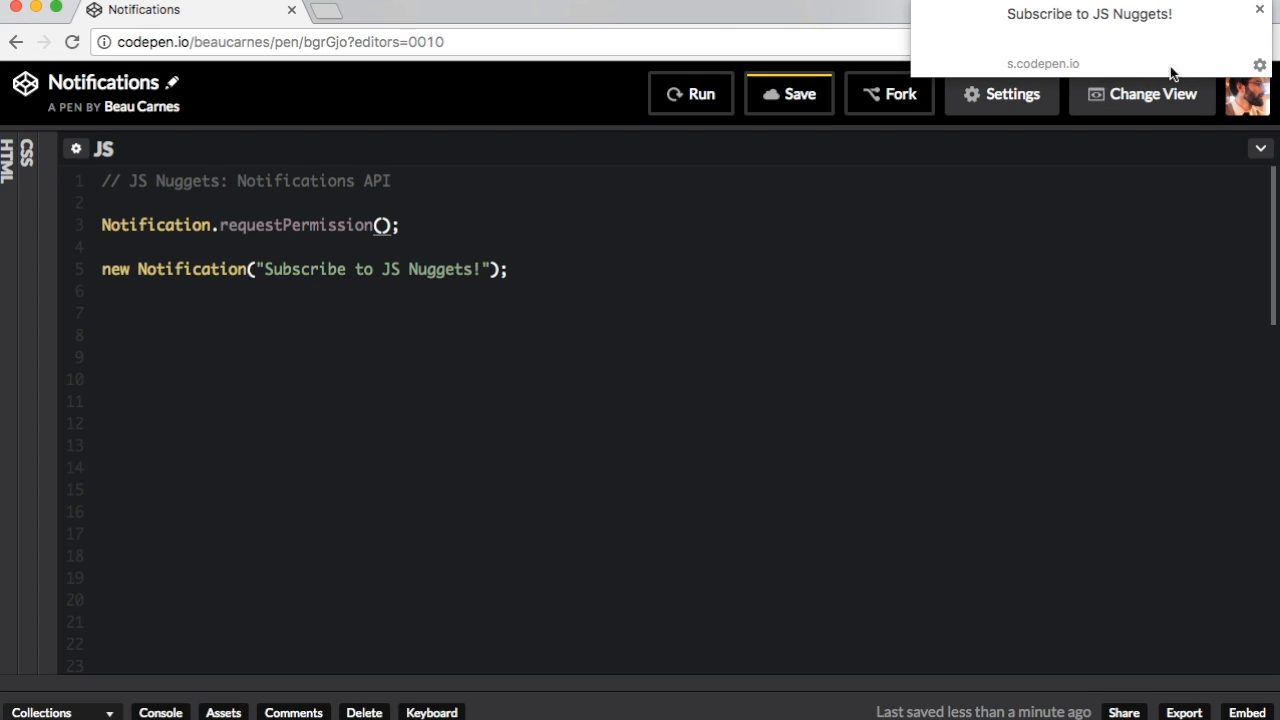
mouse_move(1098, 20)
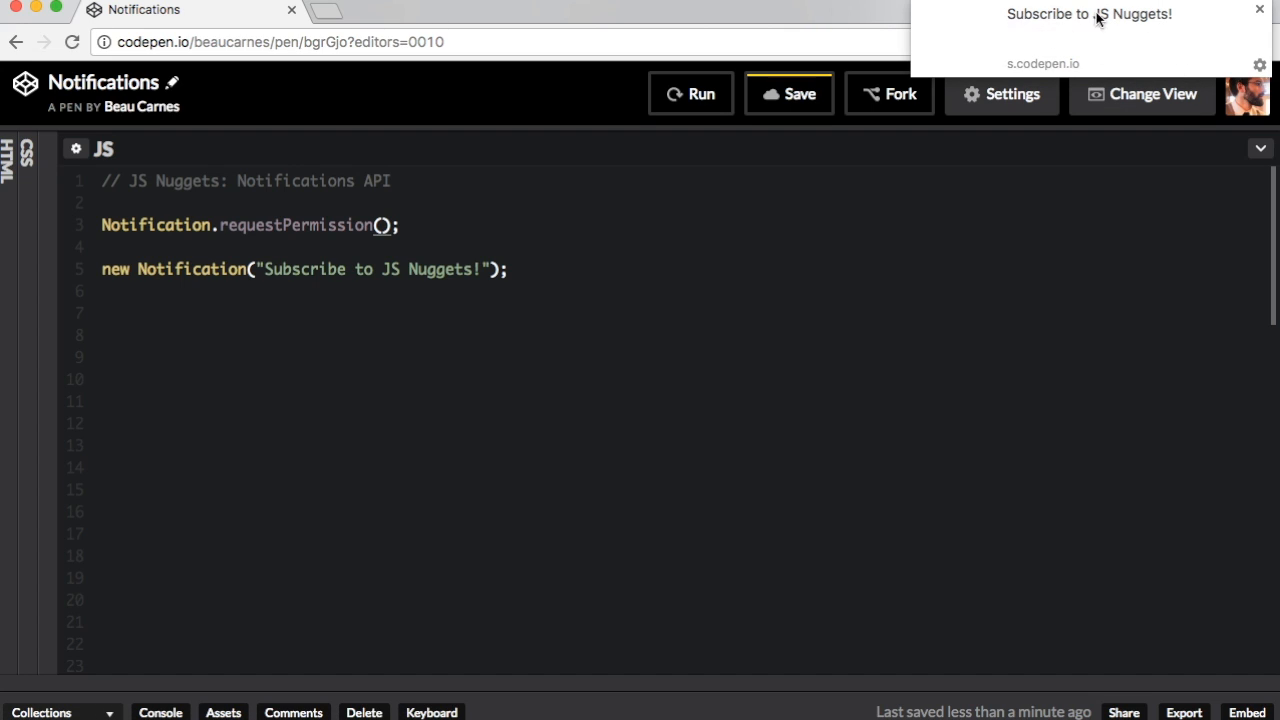
mouse_move(787, 277)
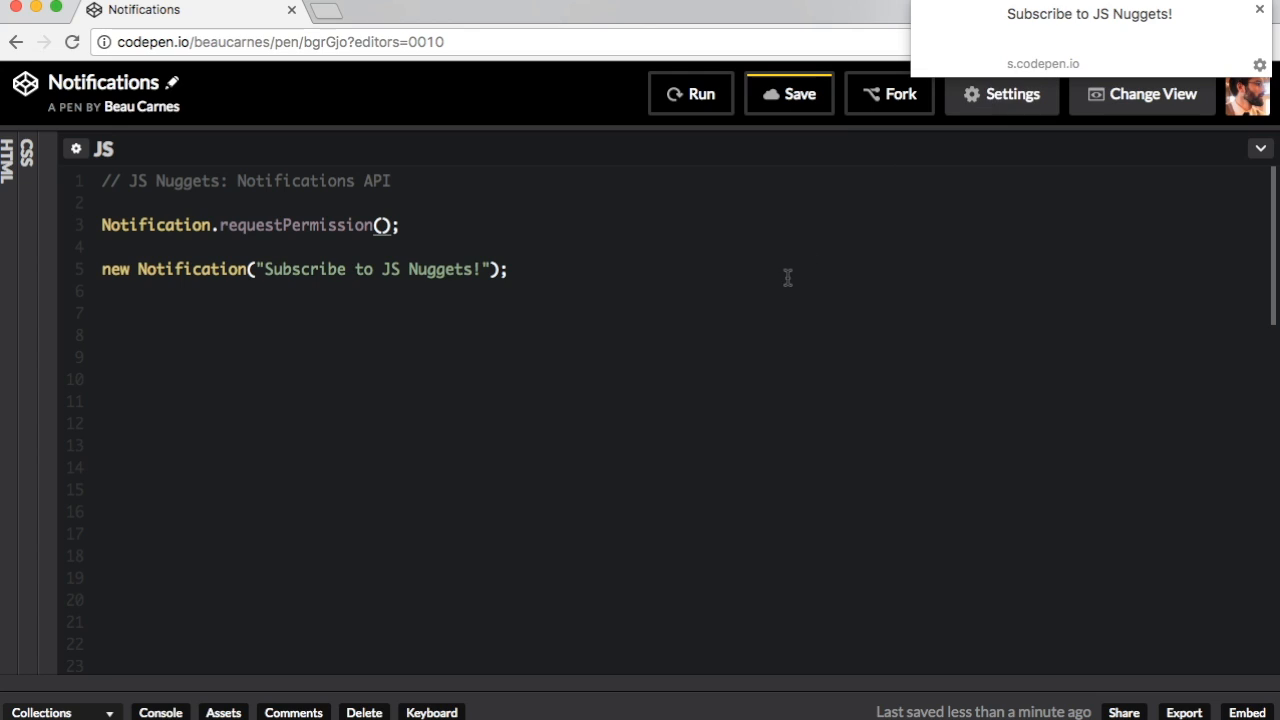
mouse_move(463, 298)
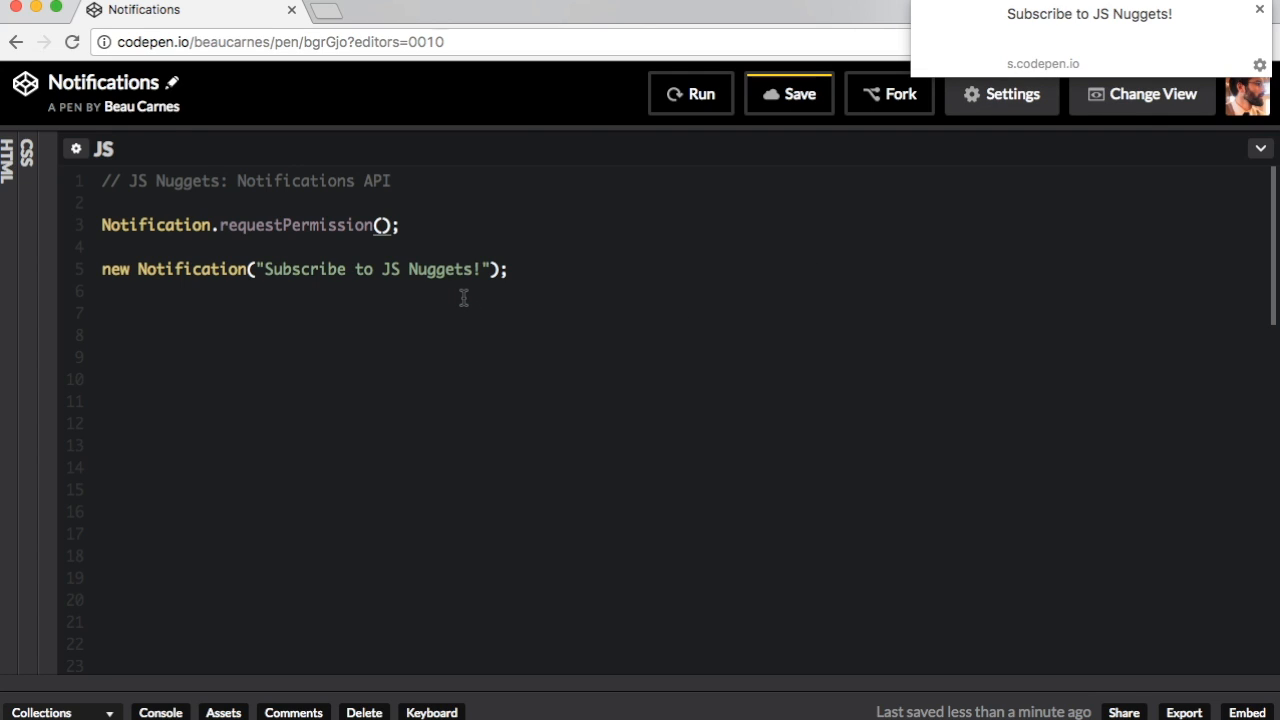
mouse_move(523, 273)
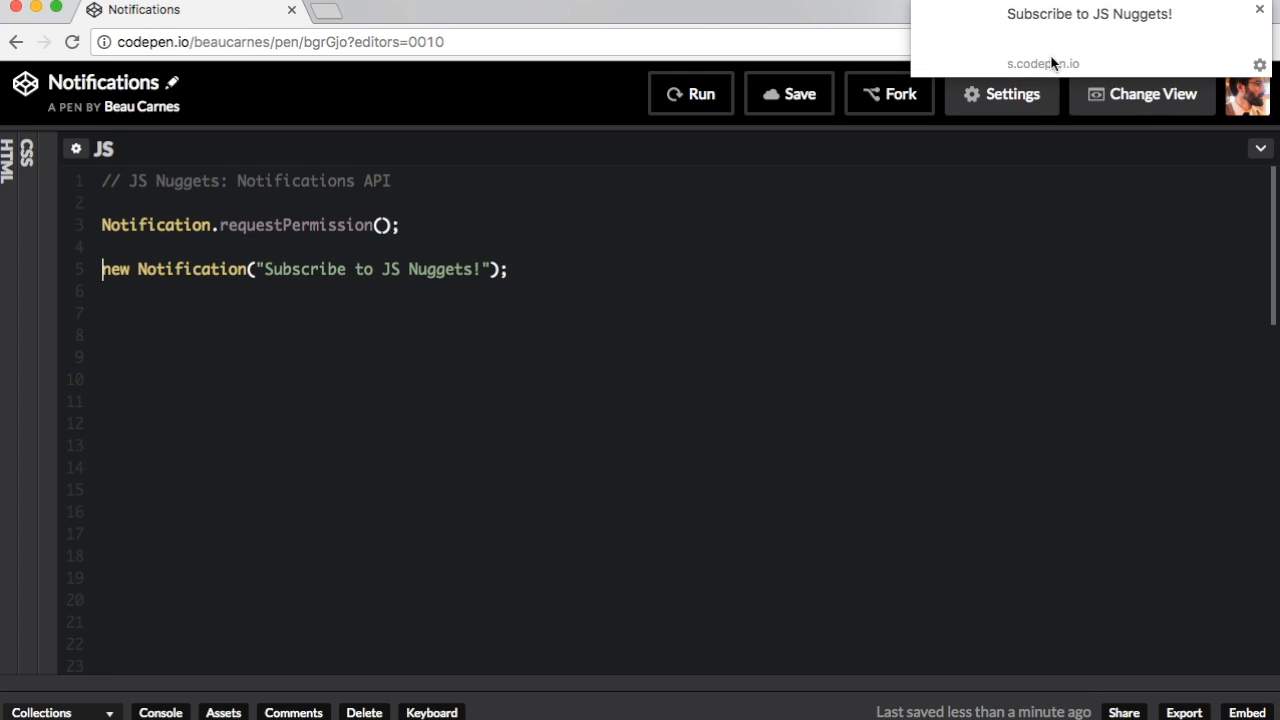
mouse_move(1070, 40)
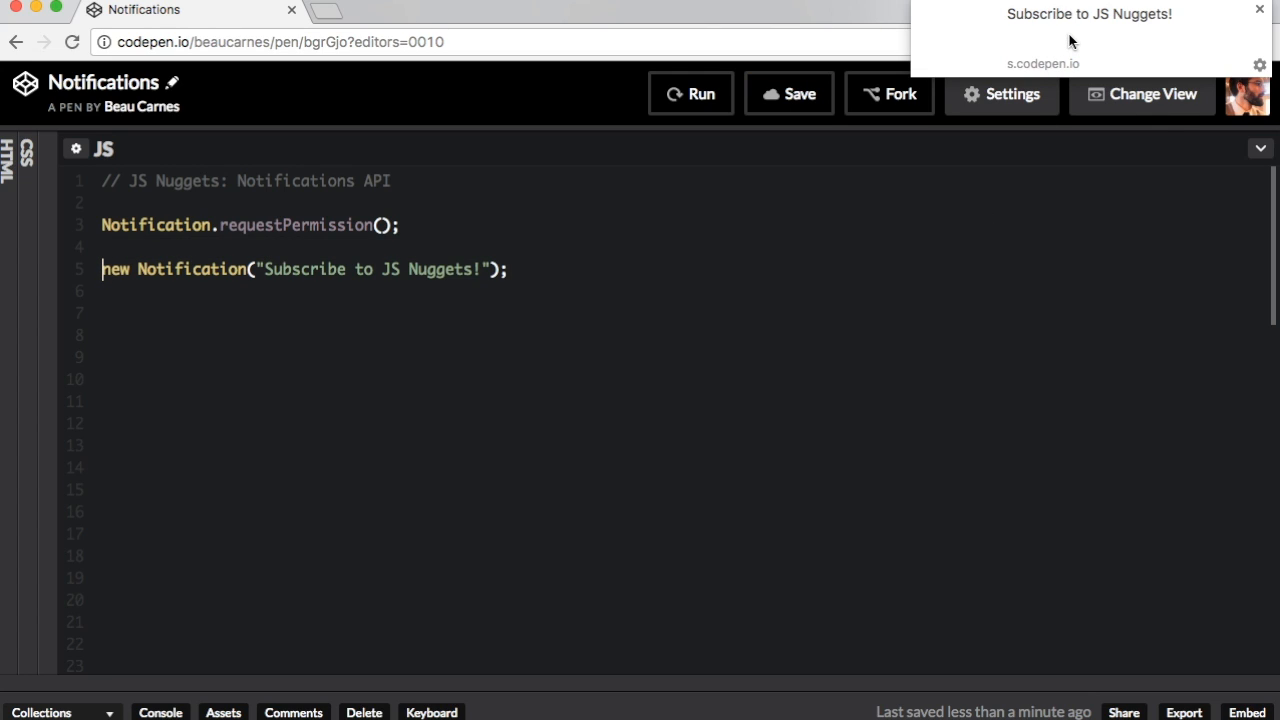
mouse_move(1220, 33)
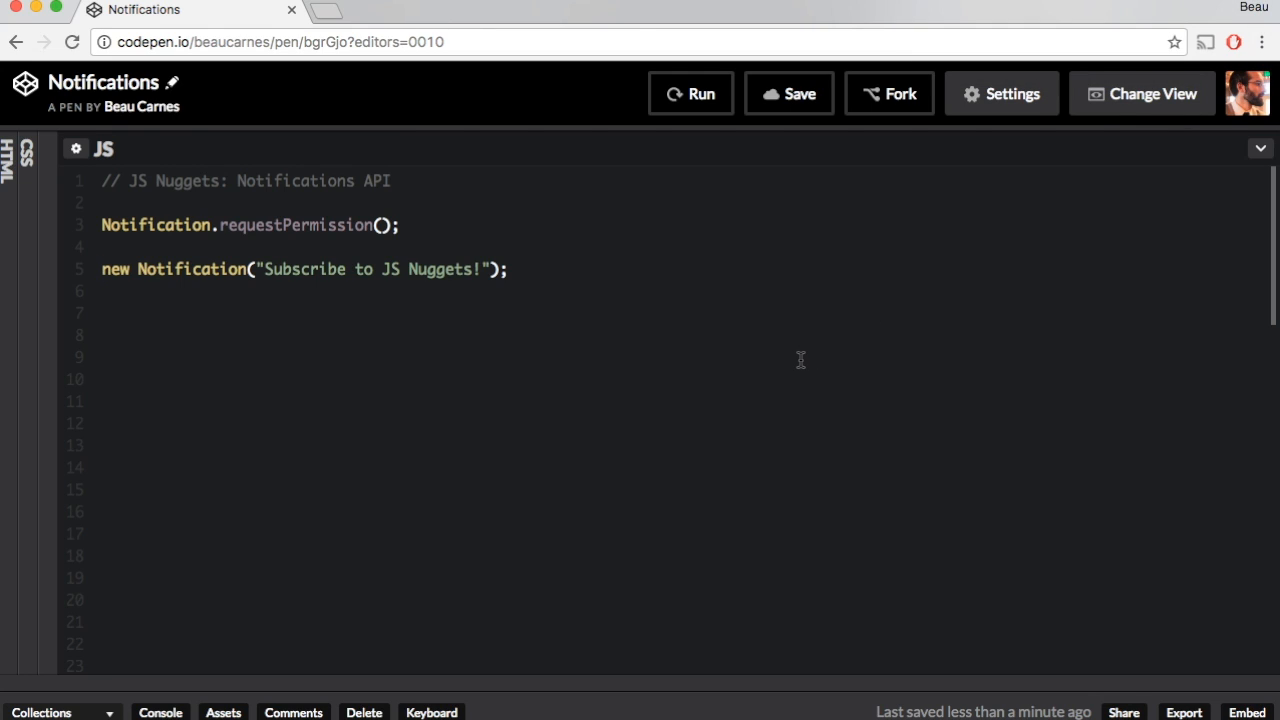
mouse_move(783, 342)
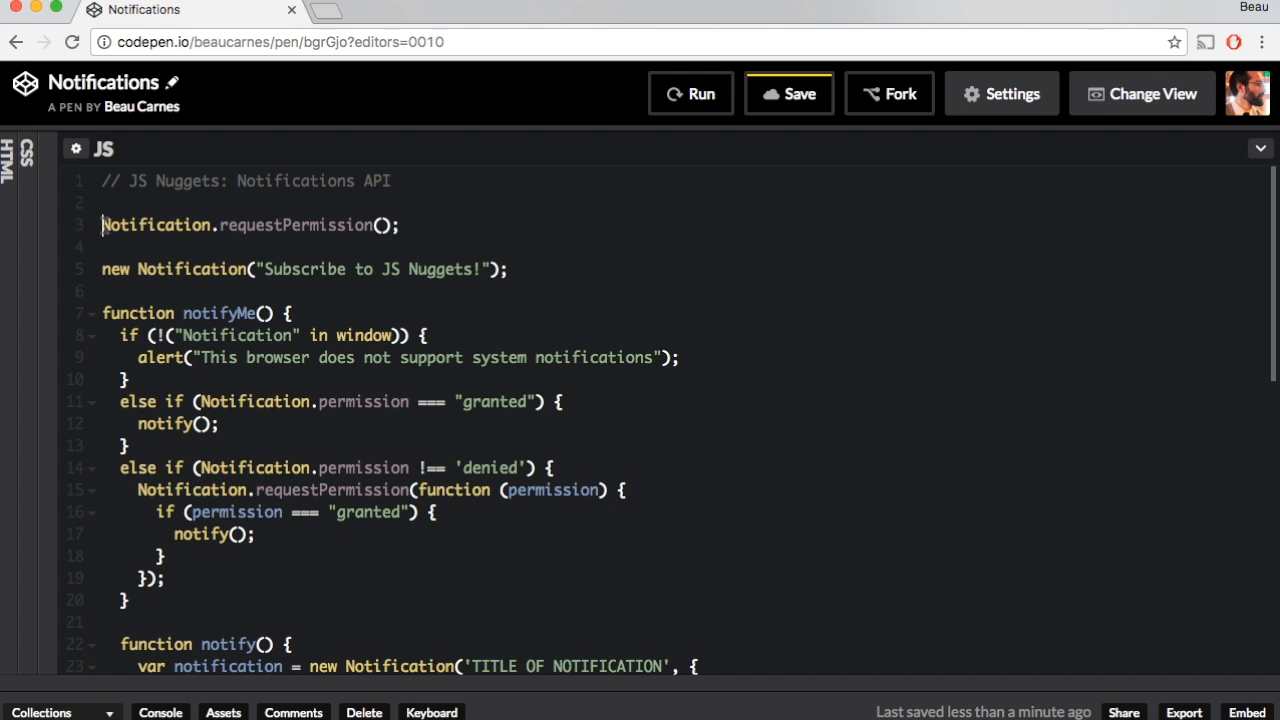
Prefix the new Notification line with // and scroll through the notifyMe and notify code
type("//")
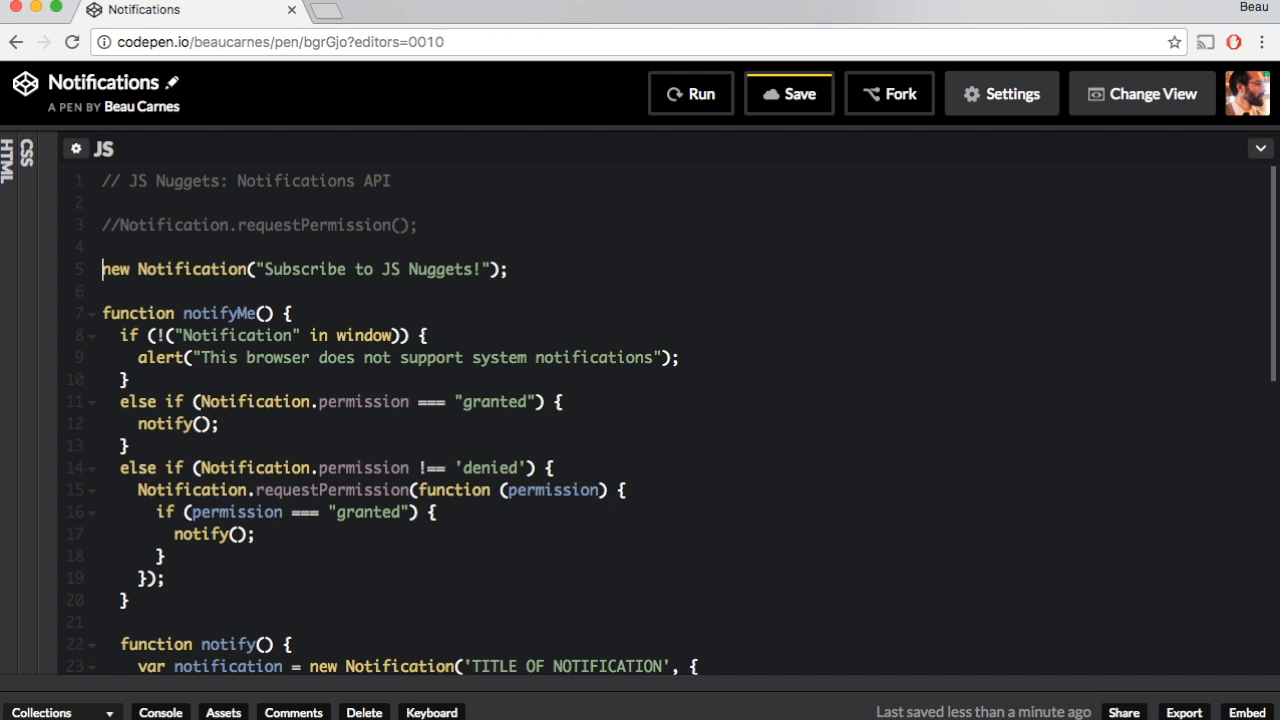
type("//")
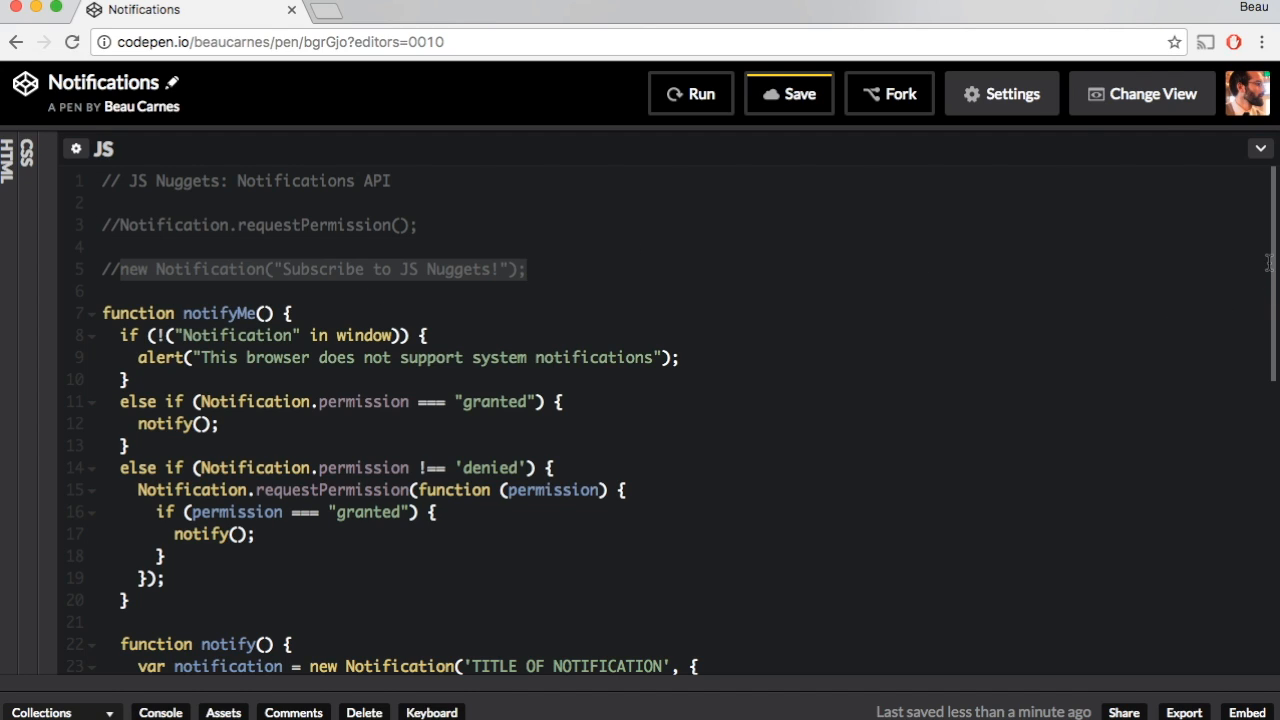
scroll("down", 3)
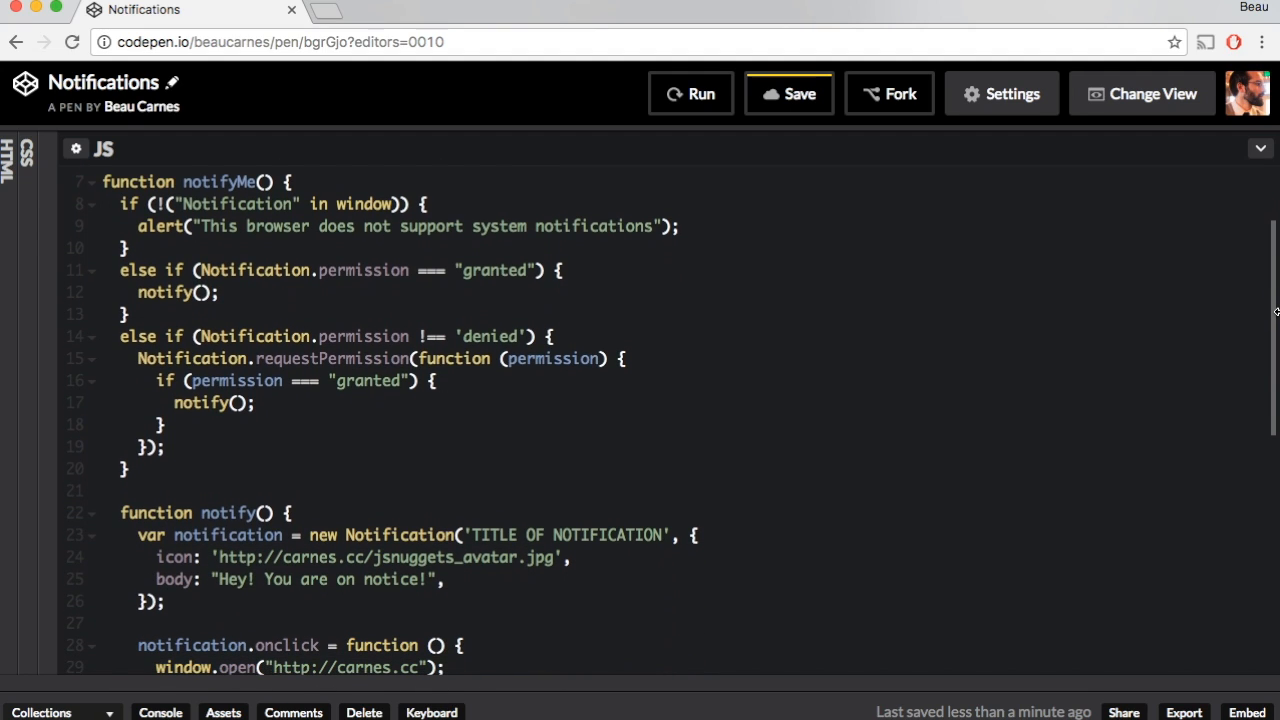
scroll("down", 3)
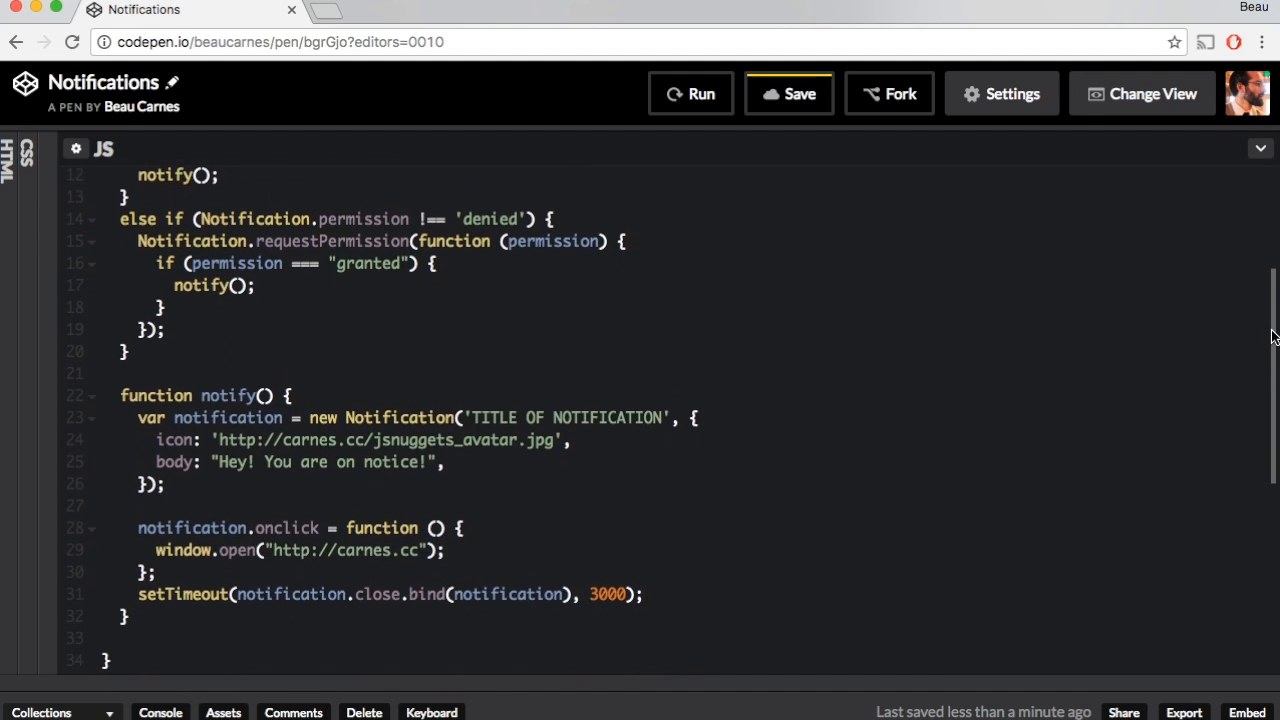
scroll("up", 3)
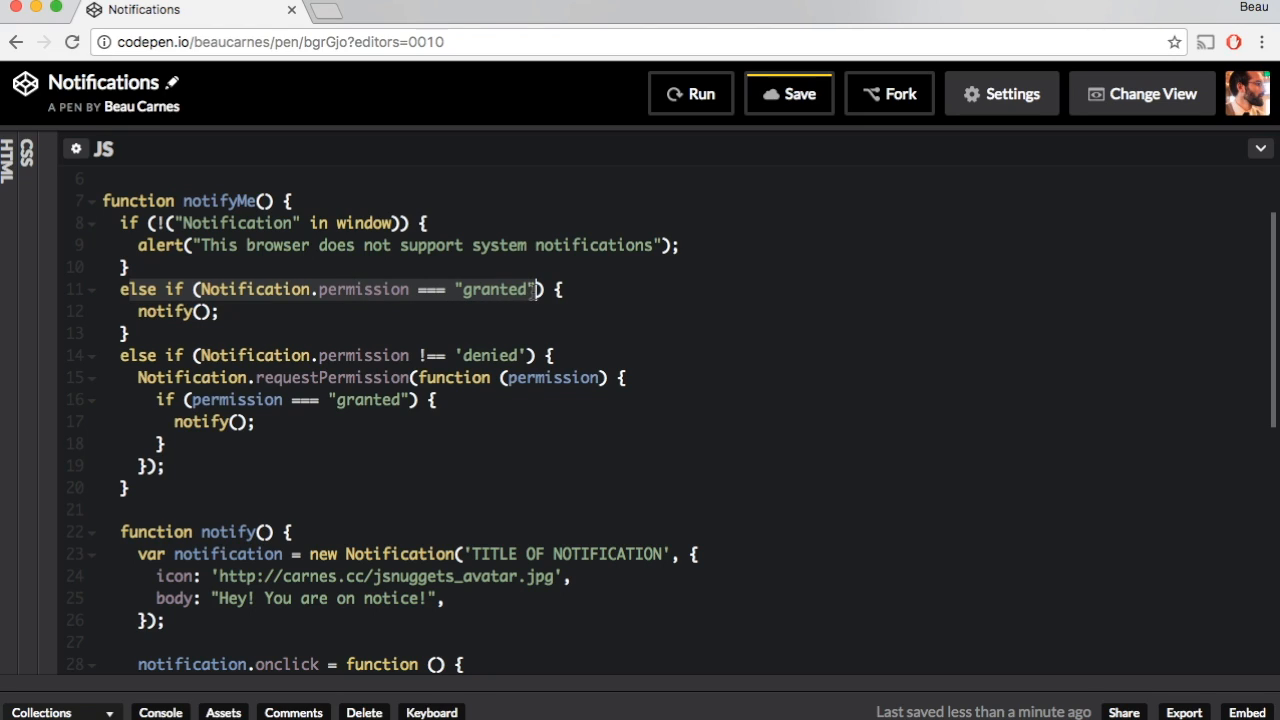
mouse_move(242, 303)
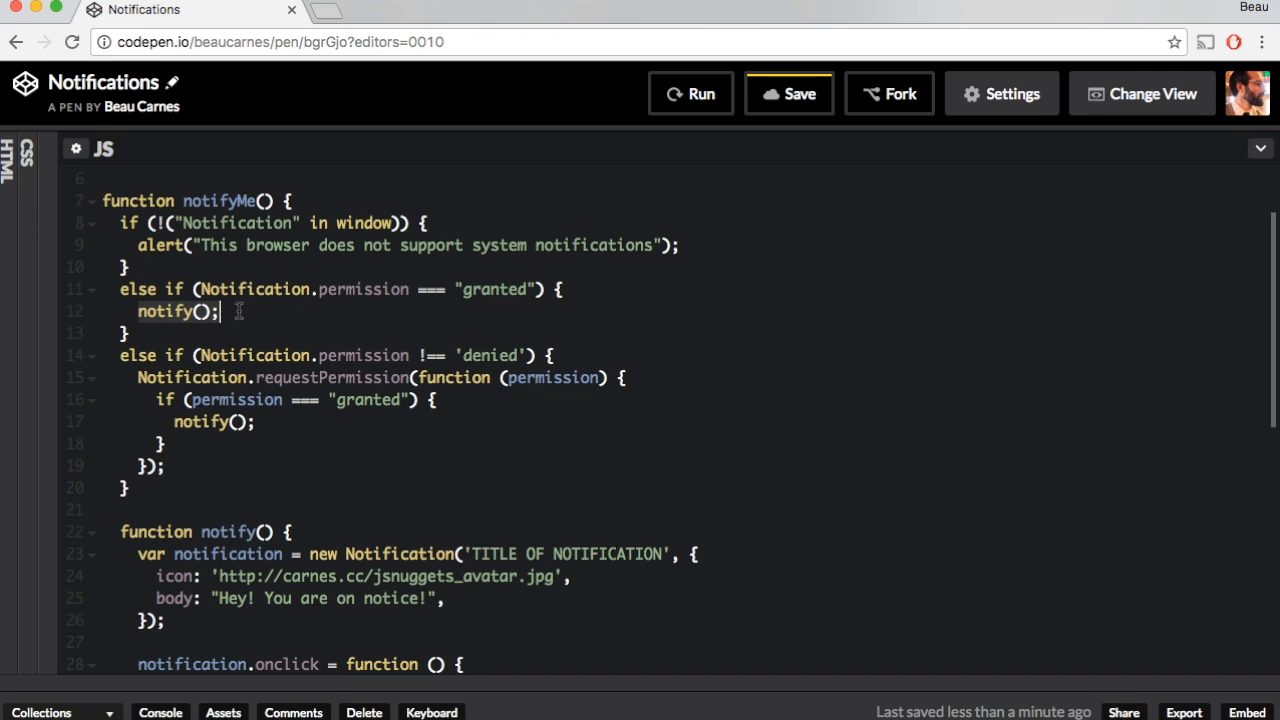
mouse_move(211, 335)
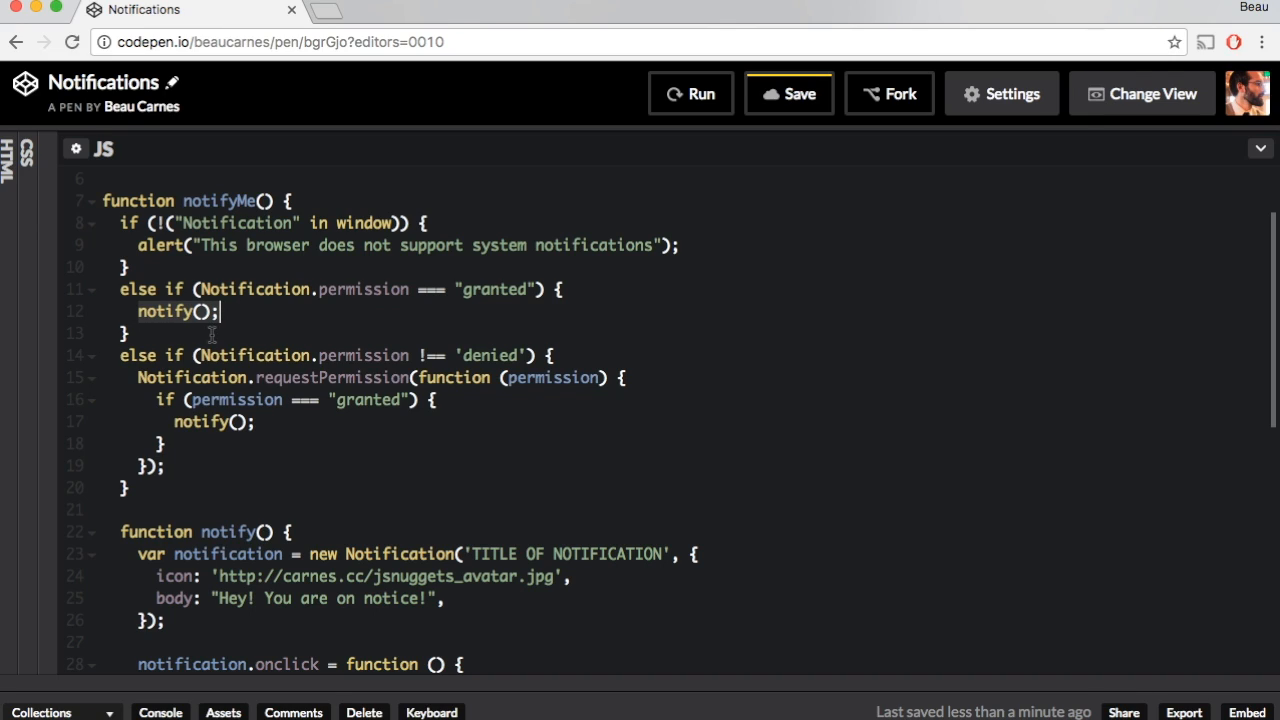
mouse_move(262, 280)
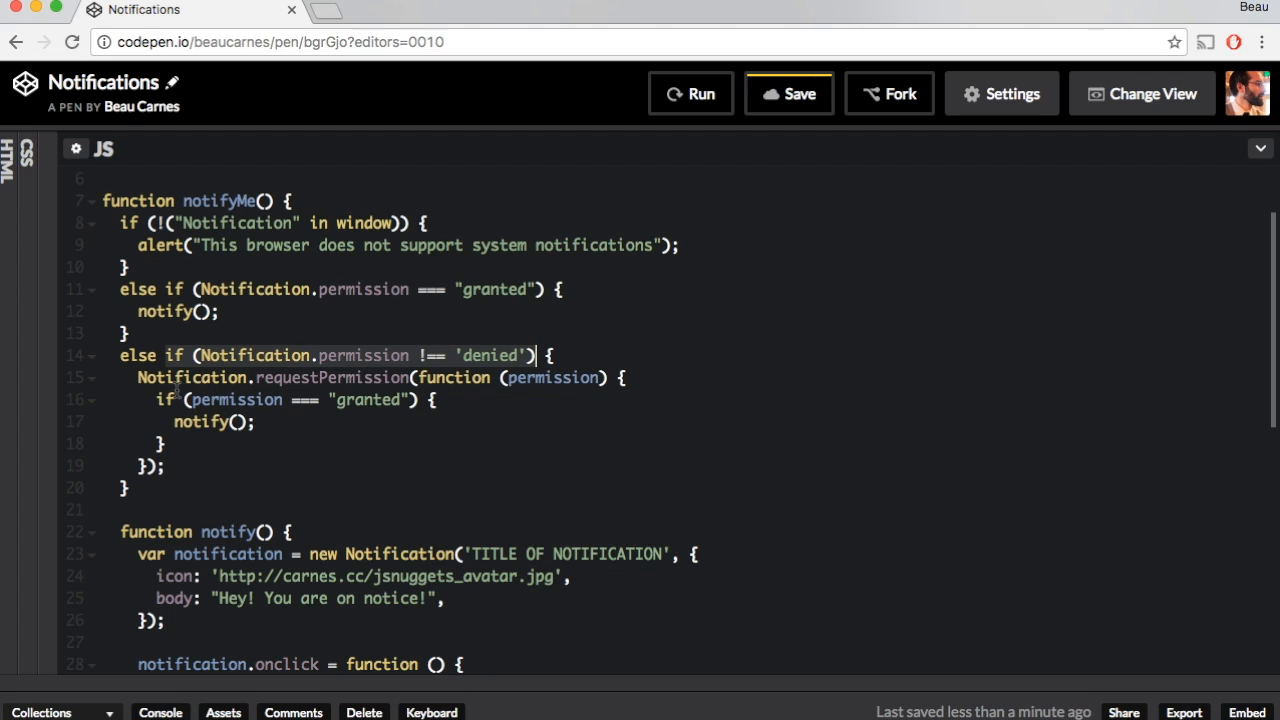
left_click(490, 377)
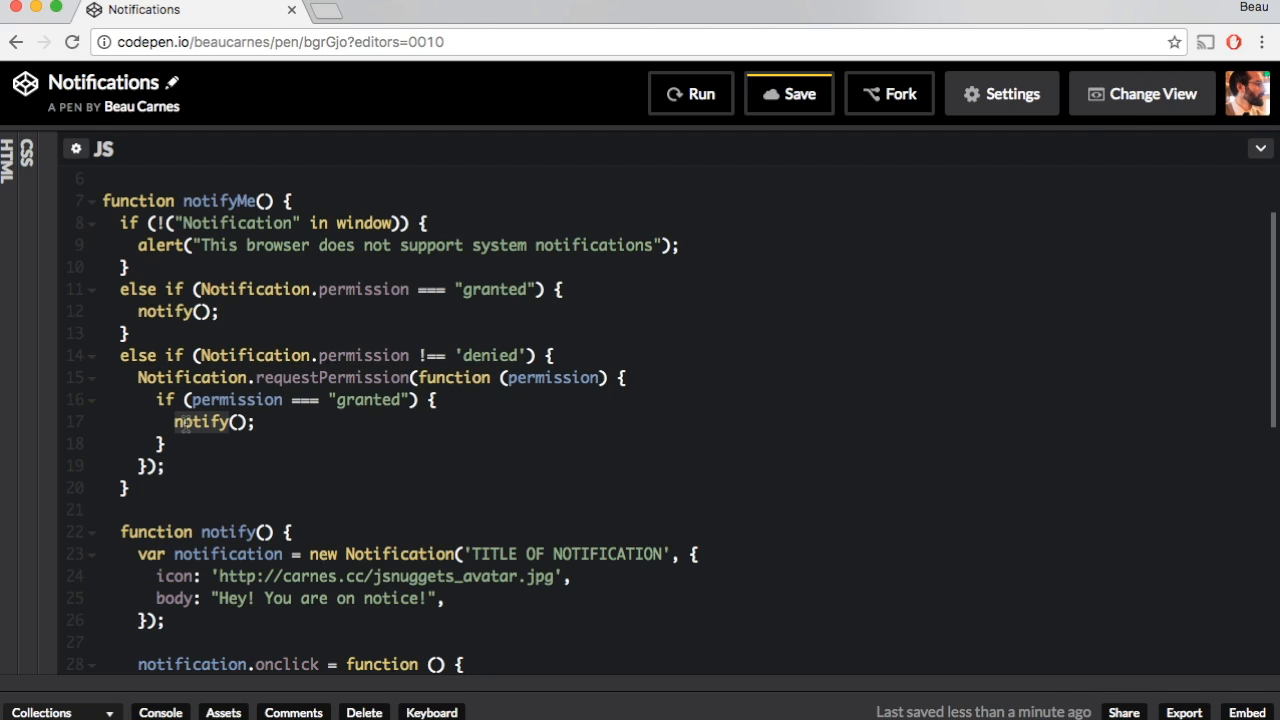
scroll("down", 3)
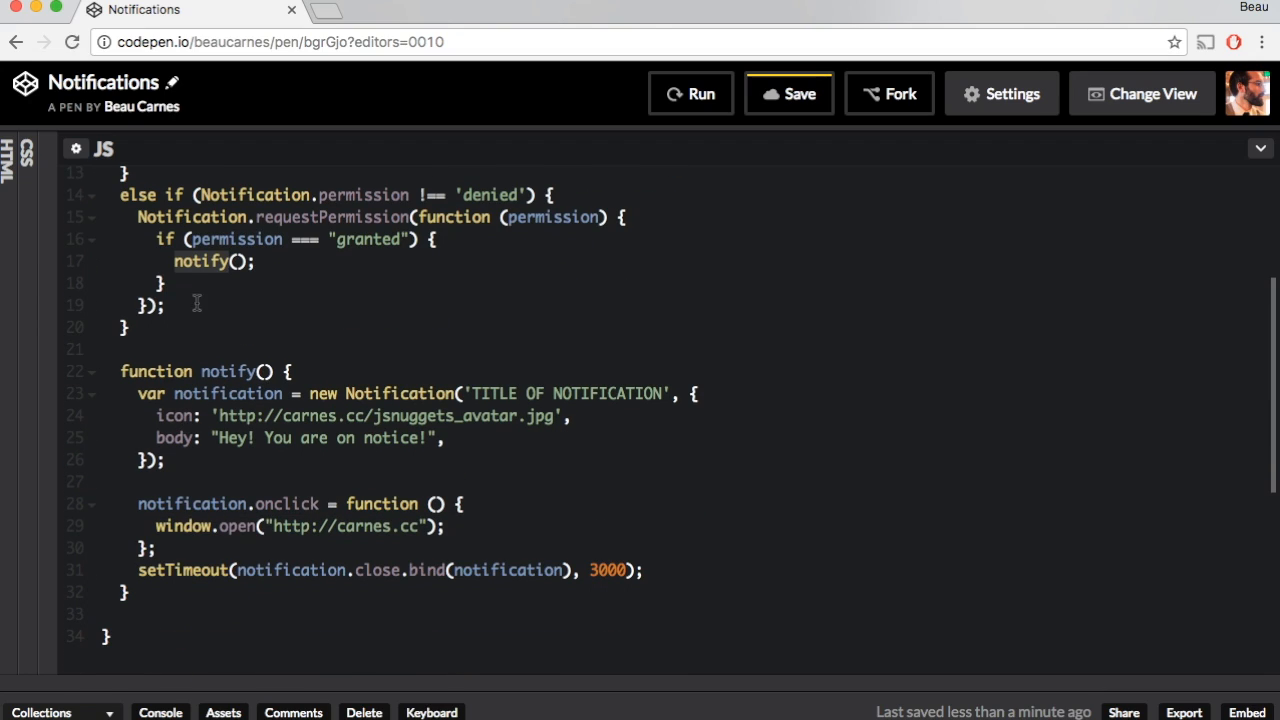
double_click(228, 371)
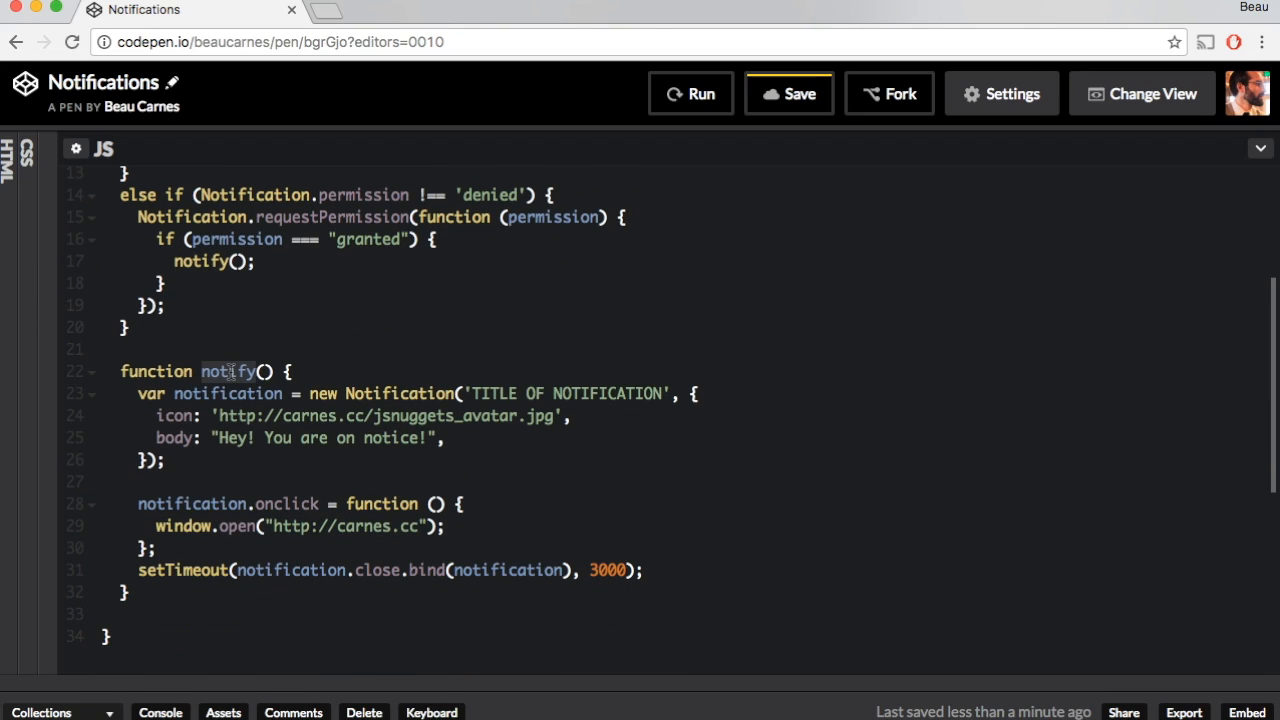
scroll("up", 3)
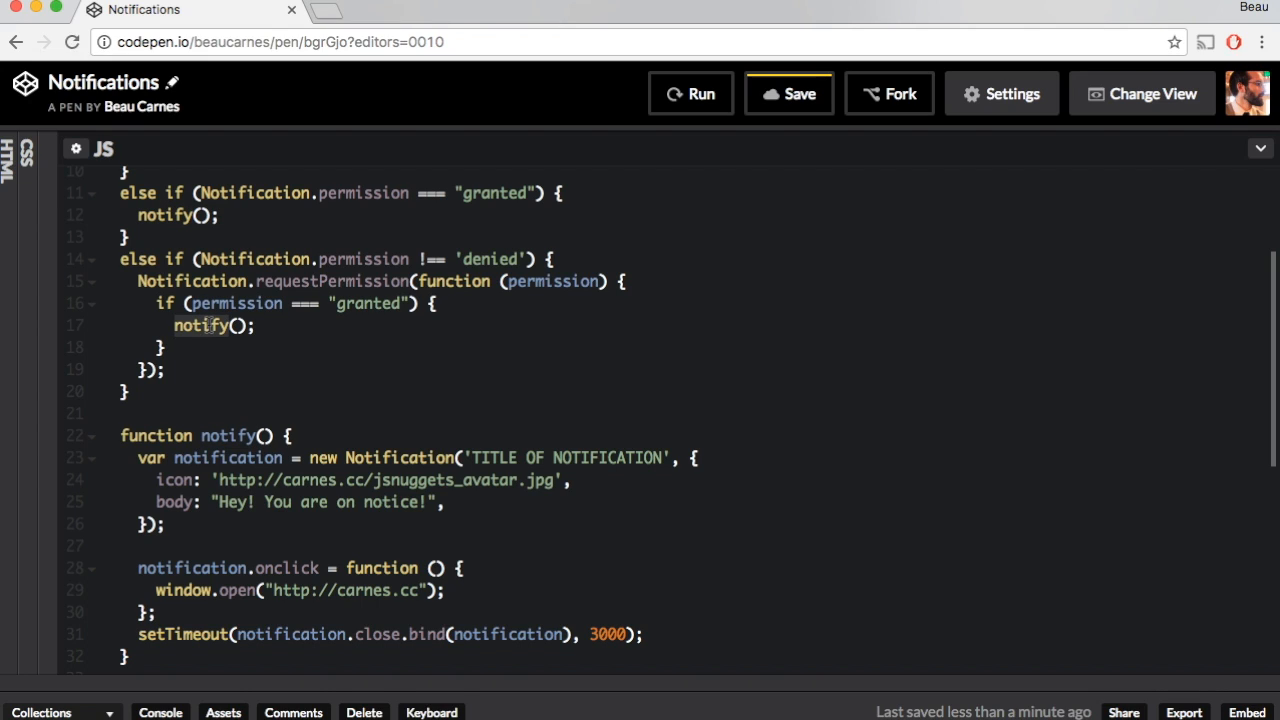
scroll("down", 3)
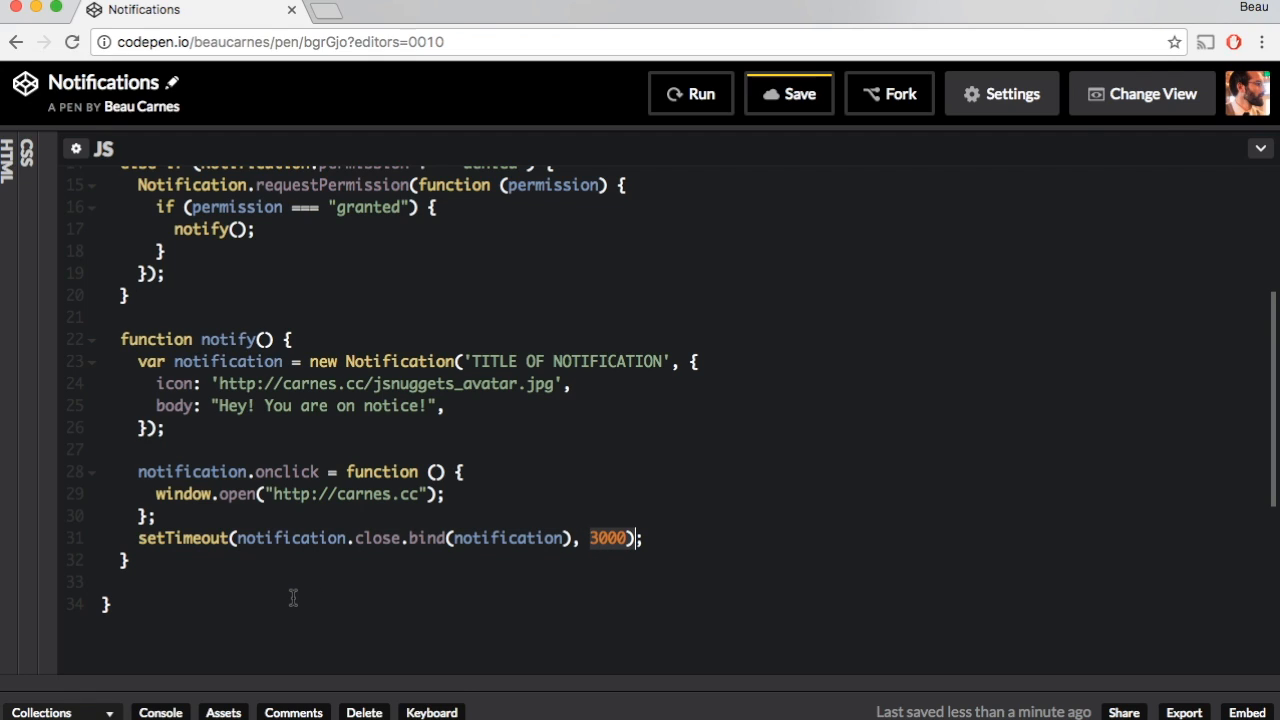
mouse_move(486, 563)
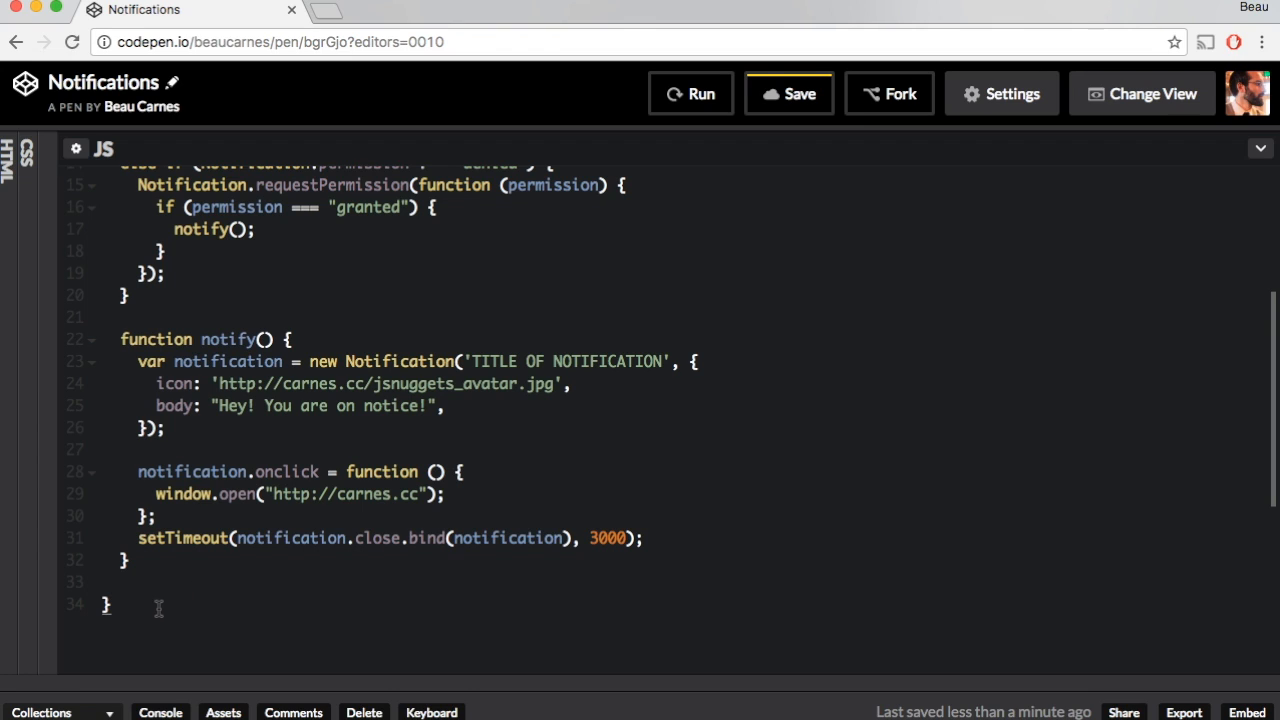
scroll("up", 3)
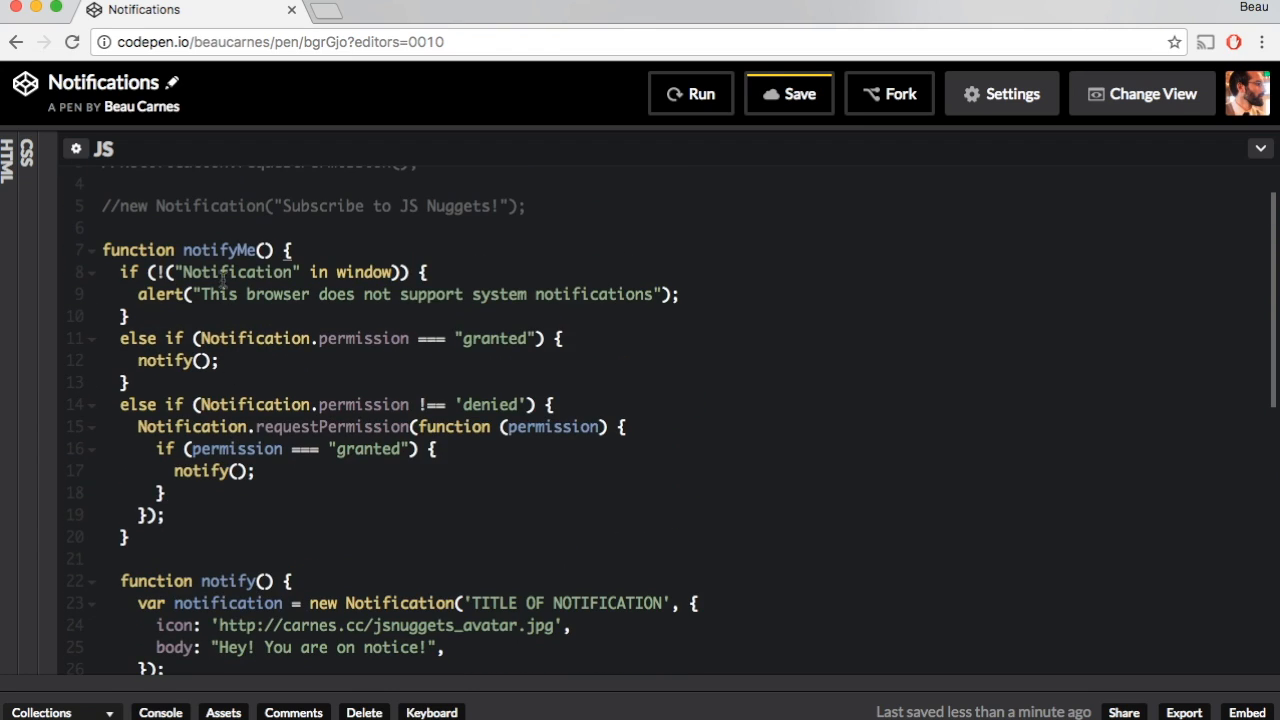
scroll("down", 3)
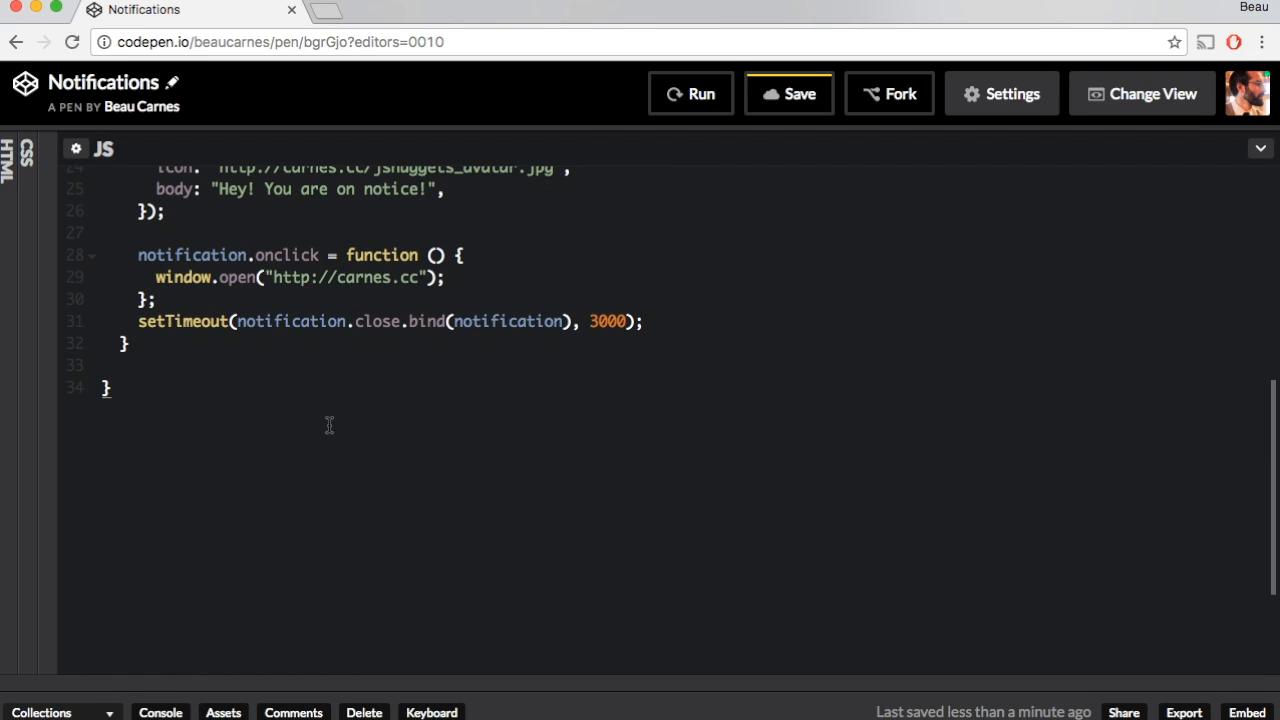
Call notifyMe(), run the pen with a 7000 ms auto-close, and open carnes.cc from the notification
type("notify")
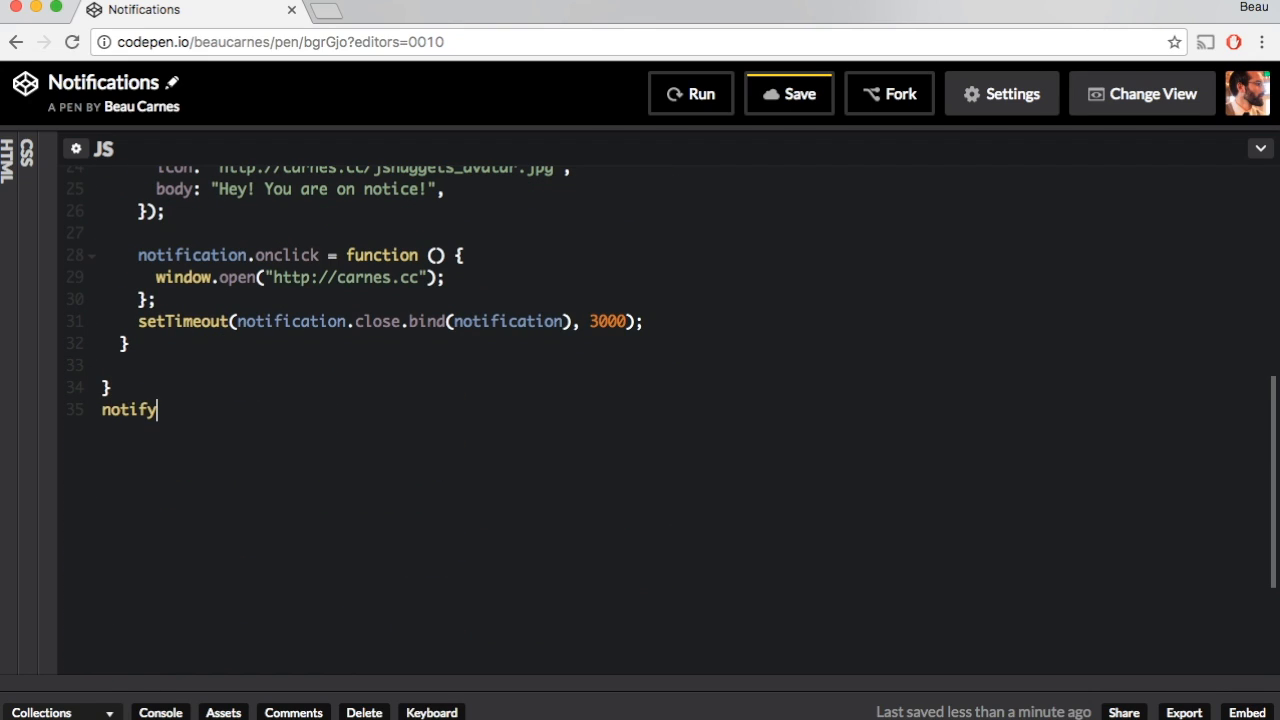
type("Me();")
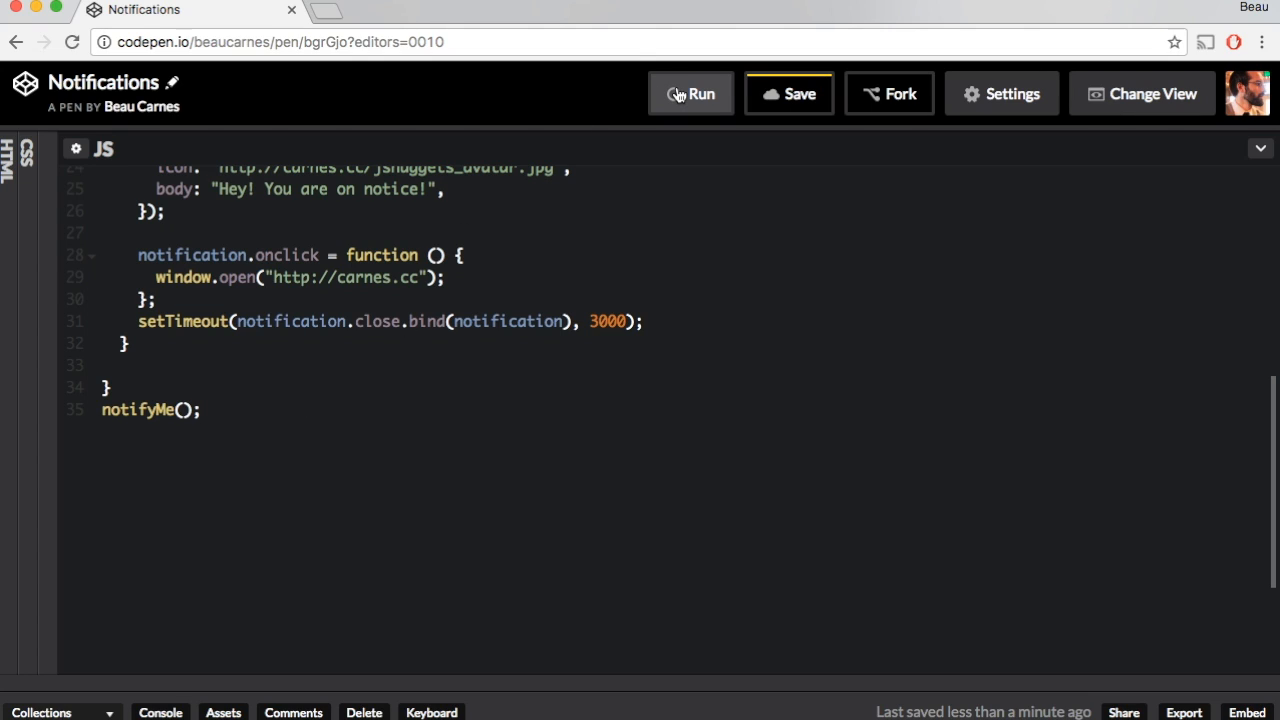
left_click(691, 93)
type("7")
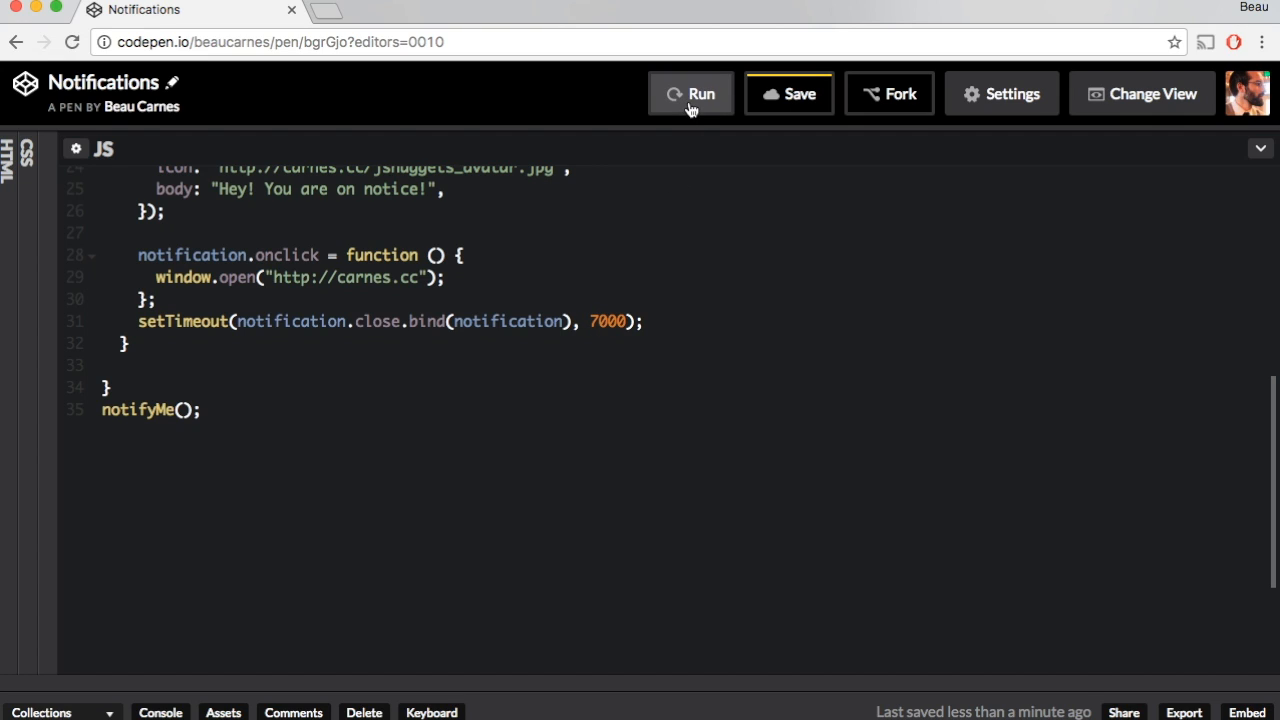
left_click(690, 93)
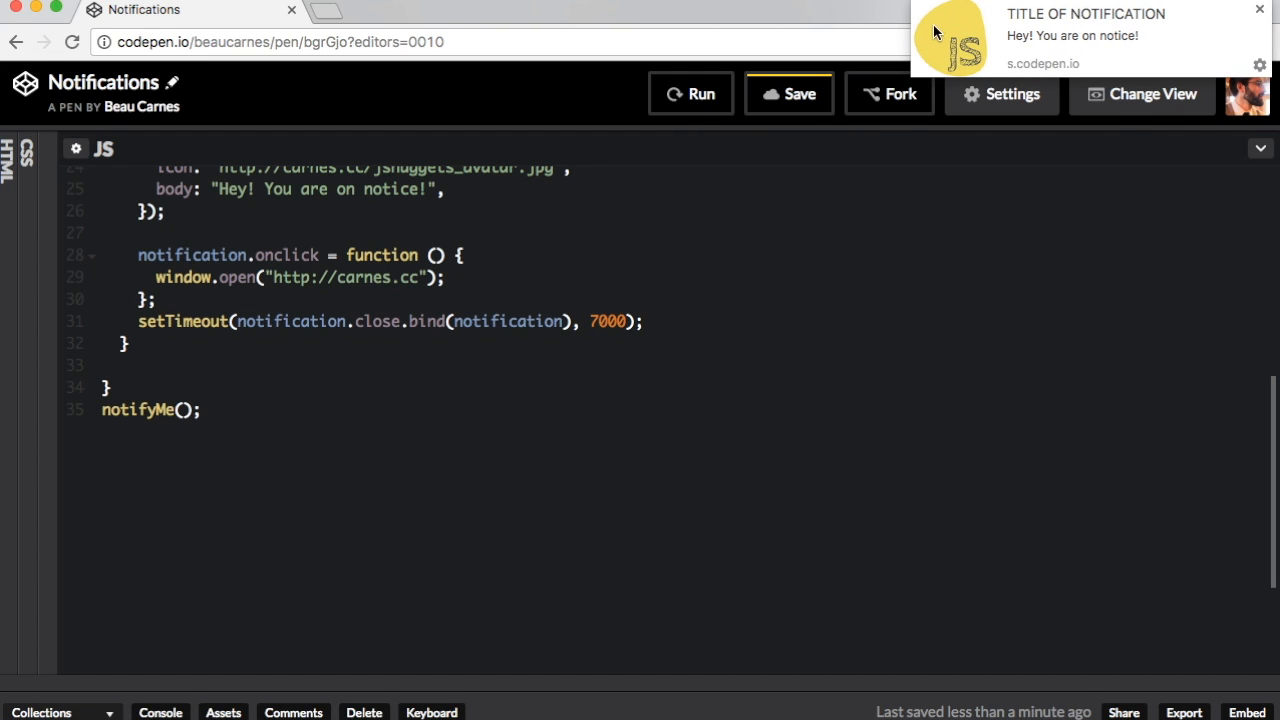
mouse_move(1018, 43)
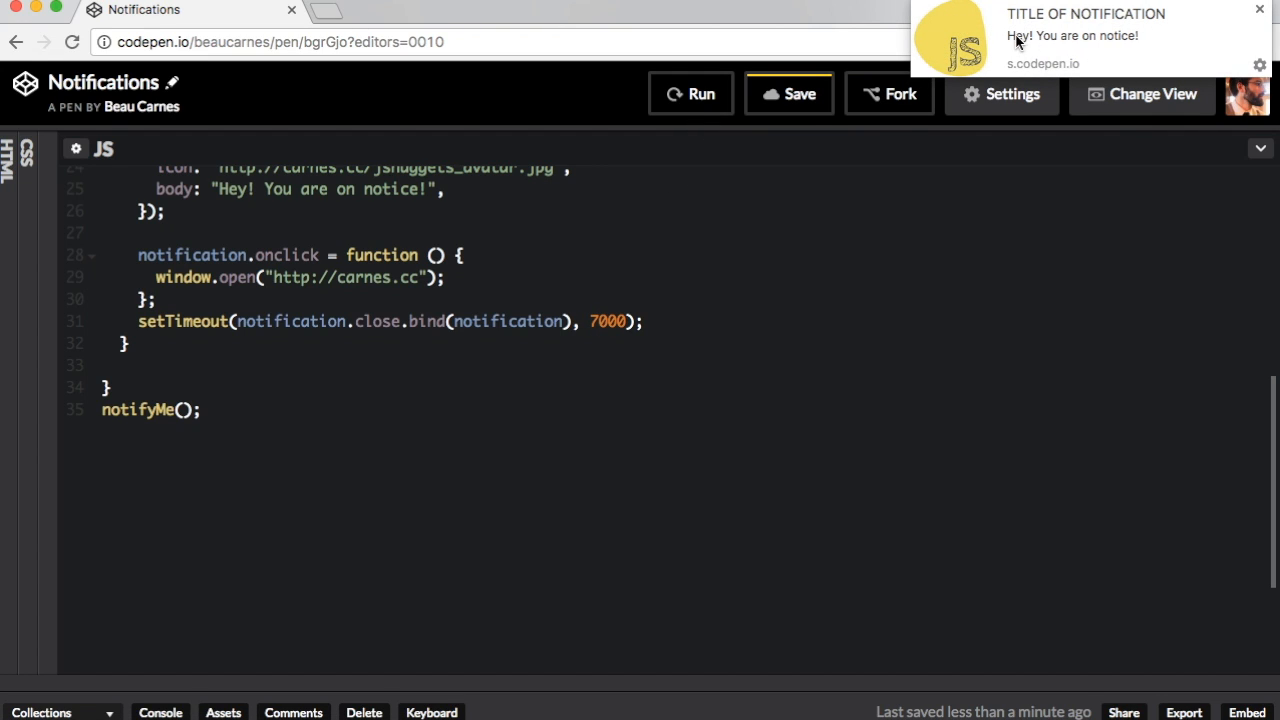
left_click(1080, 35)
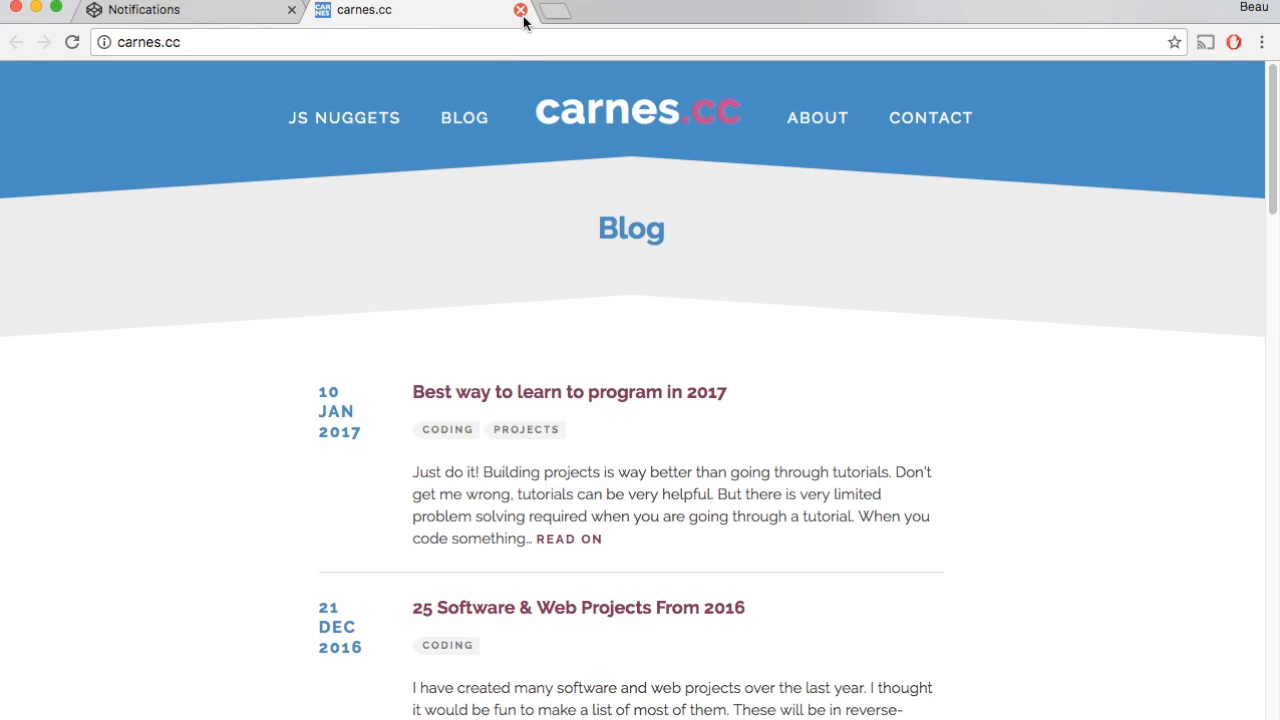
mouse_move(520, 11)
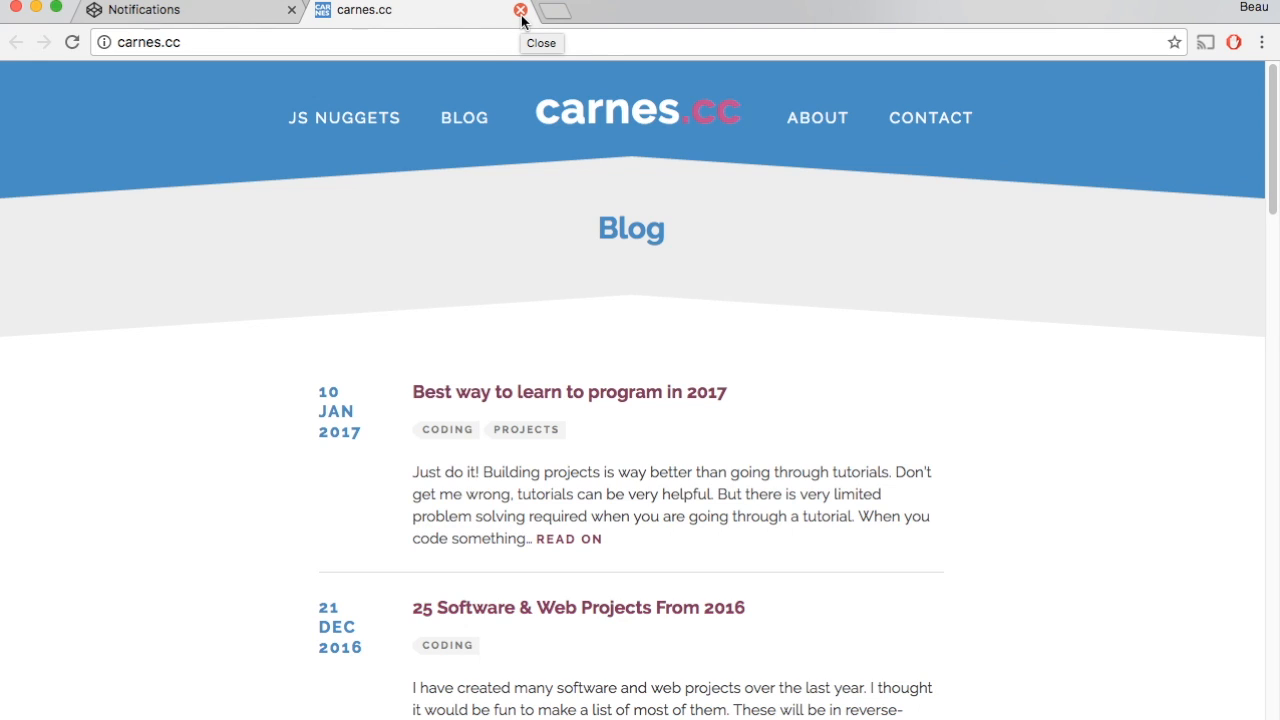
Close the carnes.cc browser tab to return to the CodePen pen
left_click(520, 10)
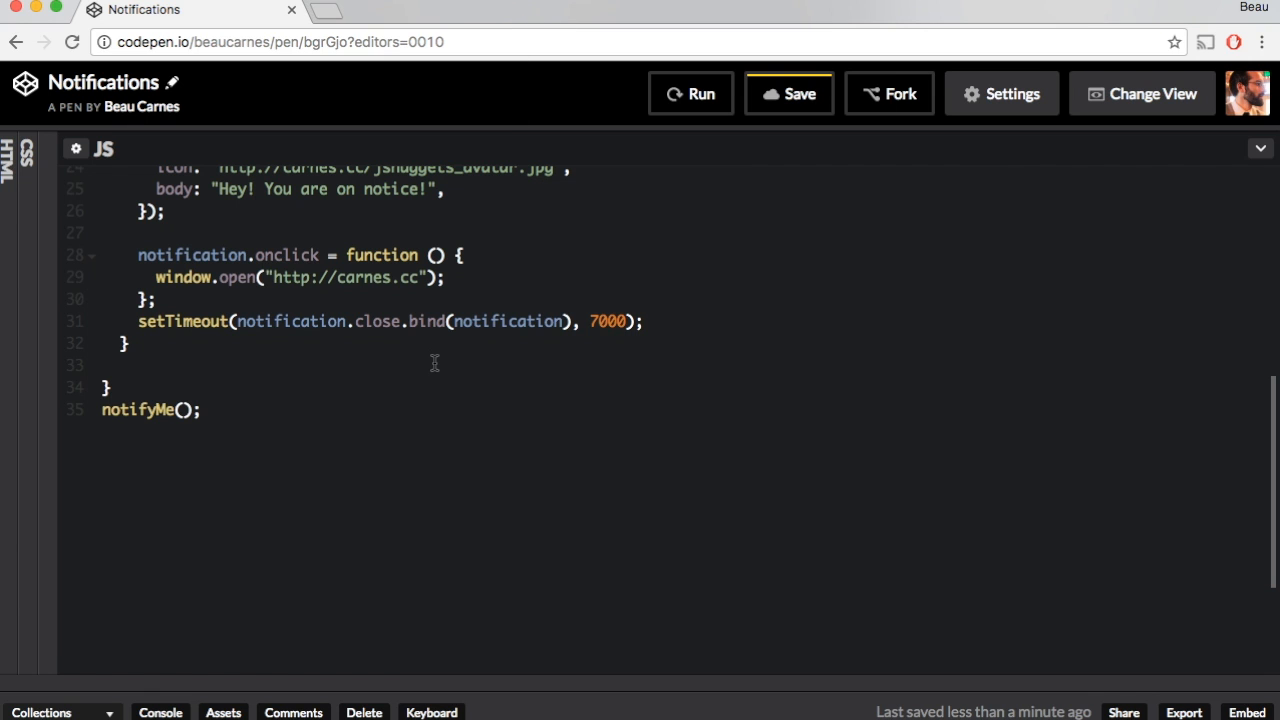